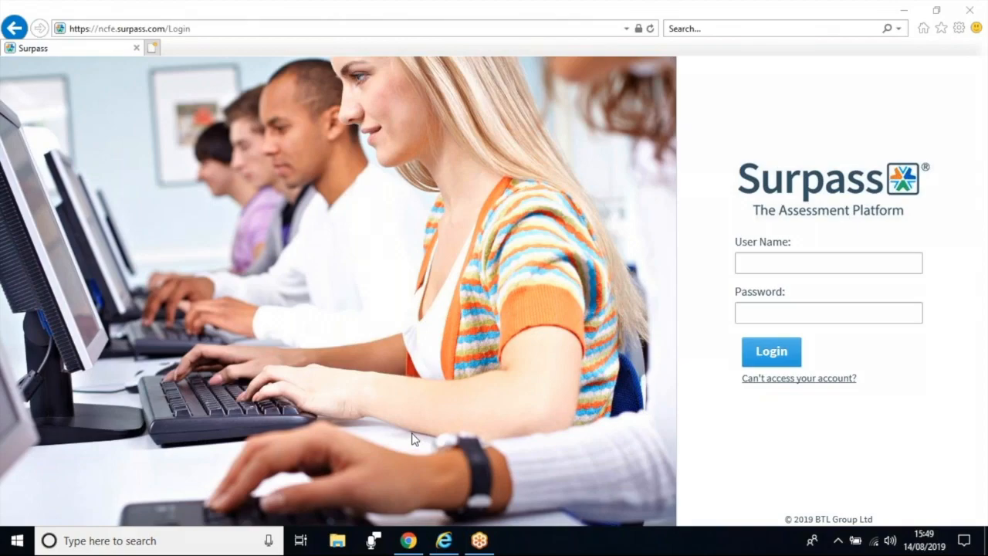
{"action": "mouse_move", "coordinate": [681, 296]}
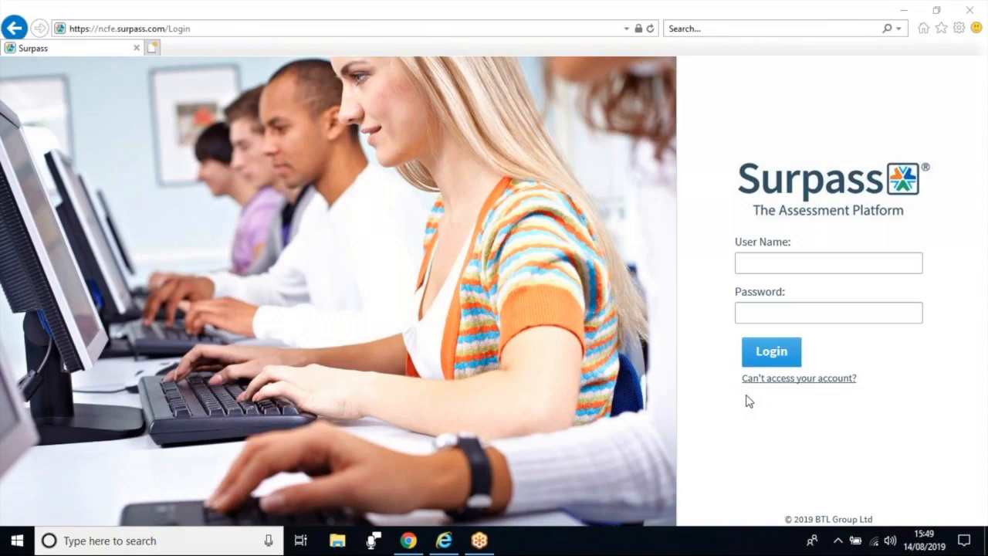
{"action": "mouse_move", "coordinate": [777, 408]}
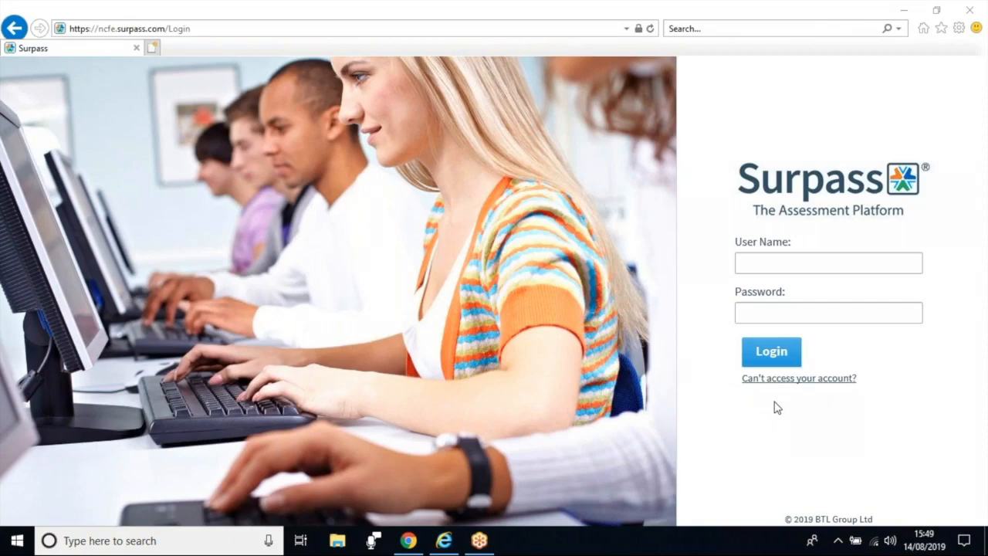
{"action": "mouse_move", "coordinate": [794, 421]}
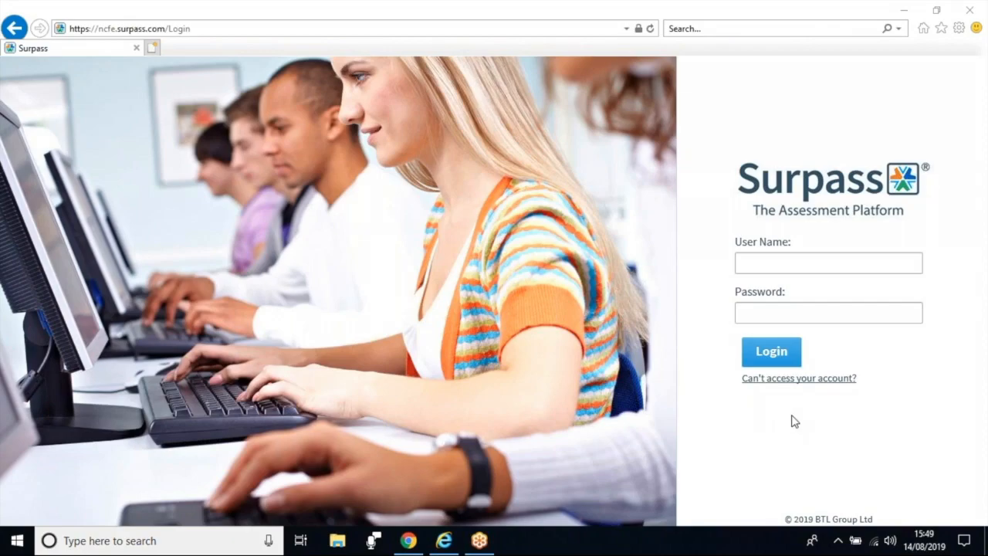
{"action": "mouse_move", "coordinate": [784, 382]}
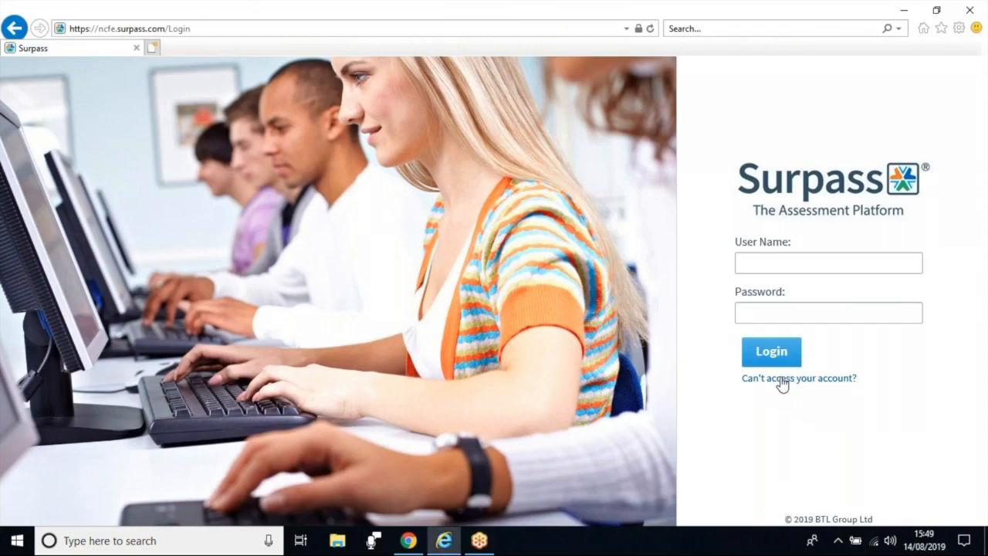
- Check the account recovery help, dismiss it, and sign in to reach the Surpass home page
{"action": "left_click", "coordinate": [798, 378]}
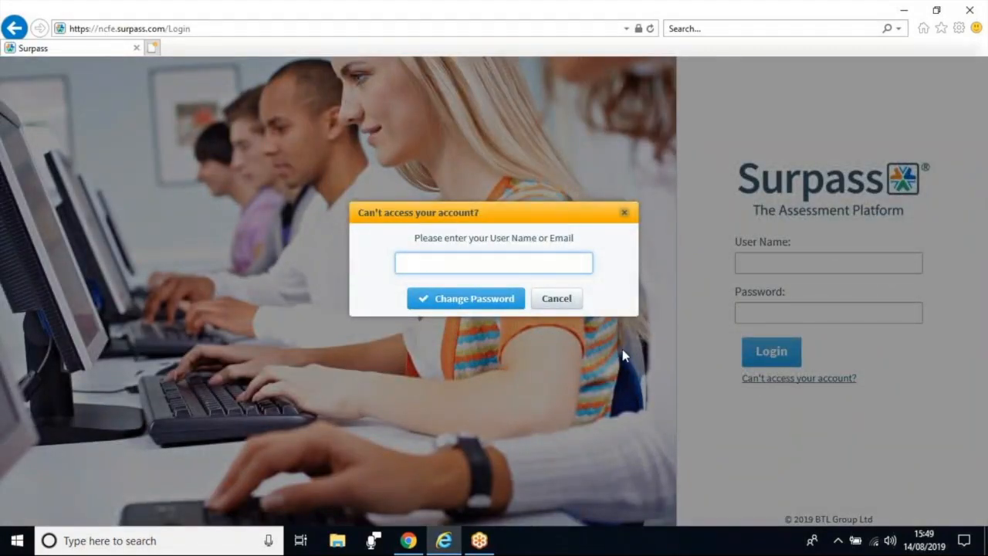
{"action": "left_click", "coordinate": [494, 262]}
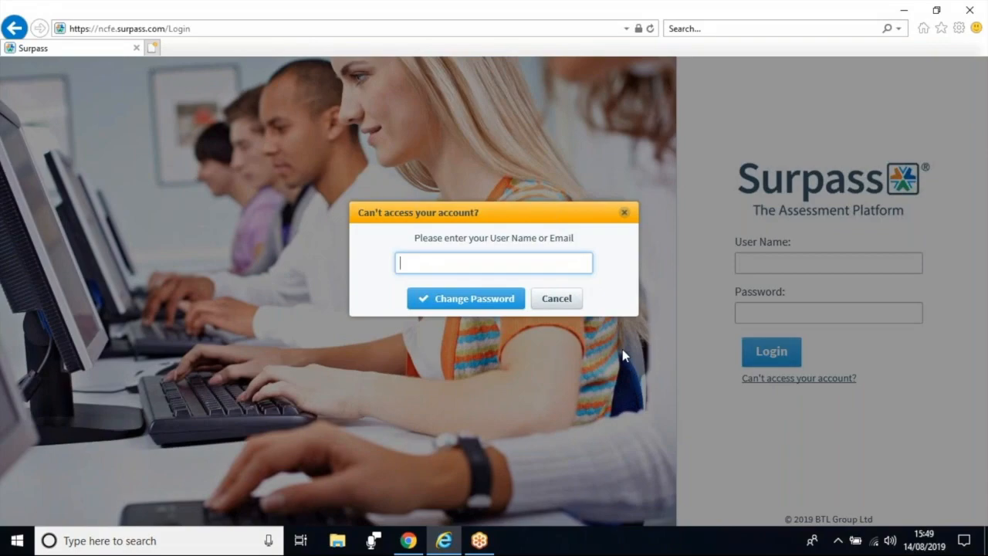
{"action": "mouse_move", "coordinate": [591, 358]}
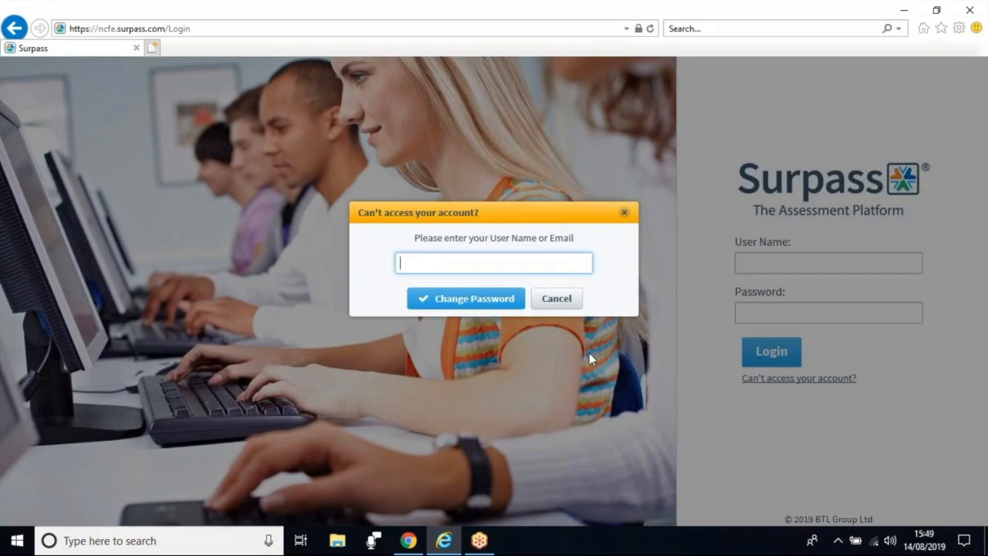
{"action": "left_click", "coordinate": [556, 298]}
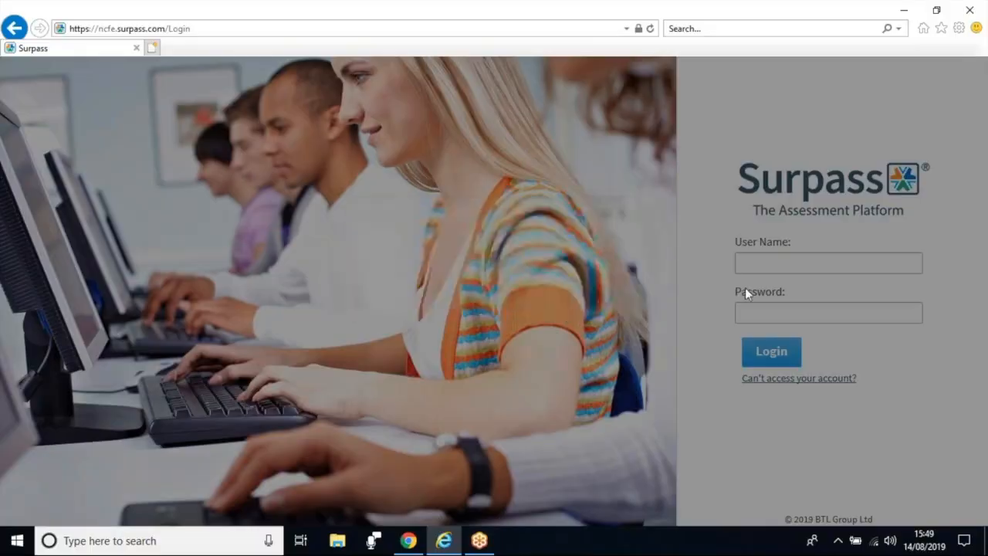
{"action": "left_click", "coordinate": [771, 351]}
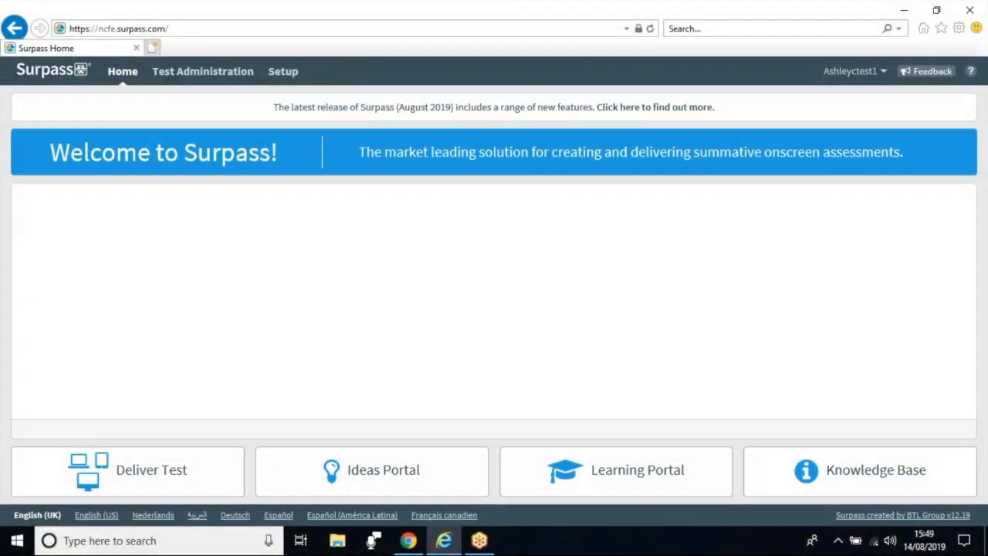
{"action": "mouse_move", "coordinate": [432, 293]}
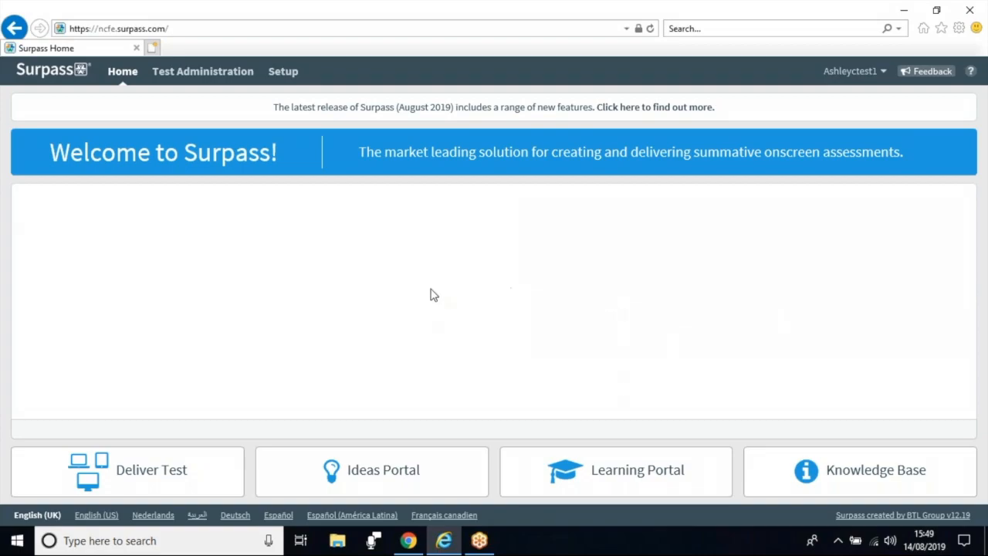
{"action": "mouse_move", "coordinate": [195, 409]}
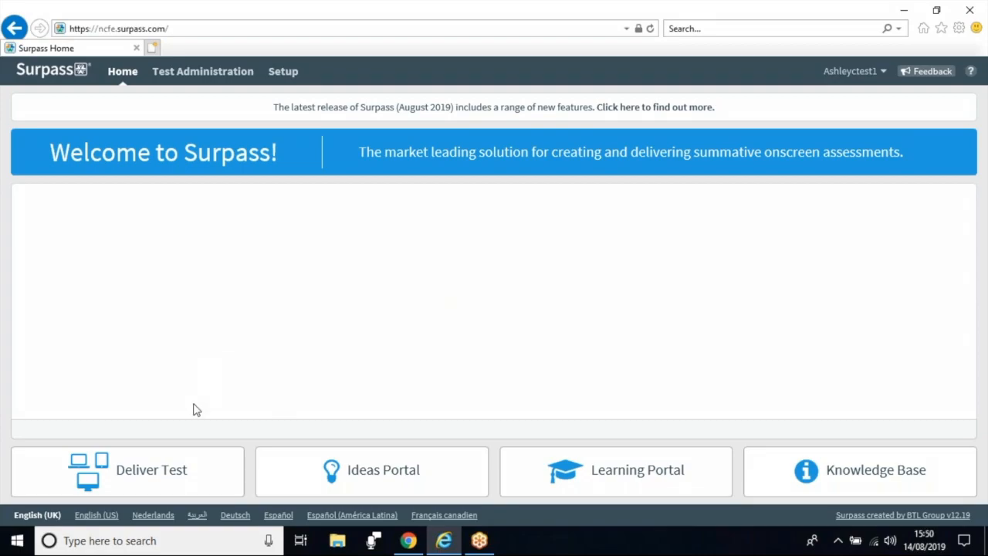
{"action": "mouse_move", "coordinate": [185, 469]}
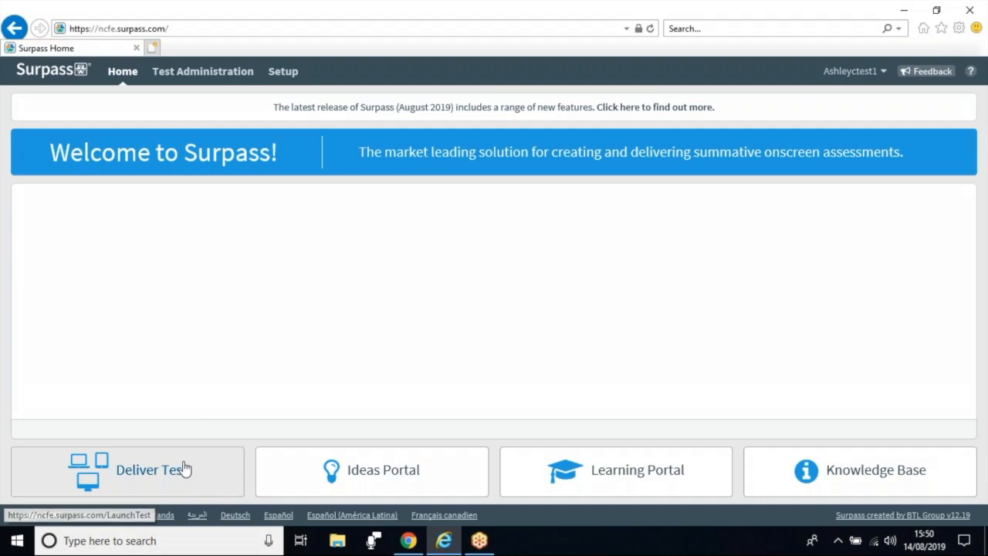
- Show the Secure Delivery guide under Deliver Test and read down to its Troubleshooting tables
{"action": "left_click", "coordinate": [153, 470]}
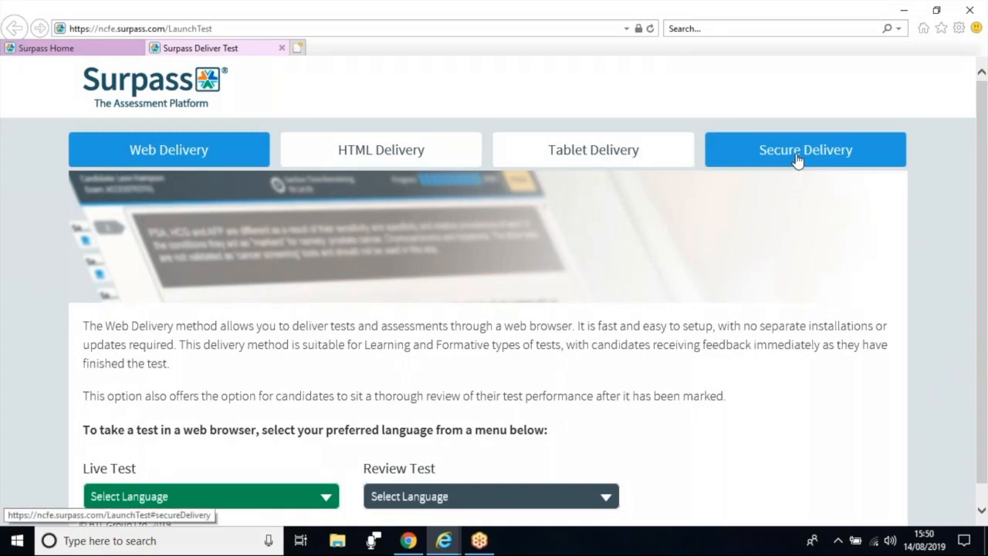
{"action": "left_click", "coordinate": [805, 149]}
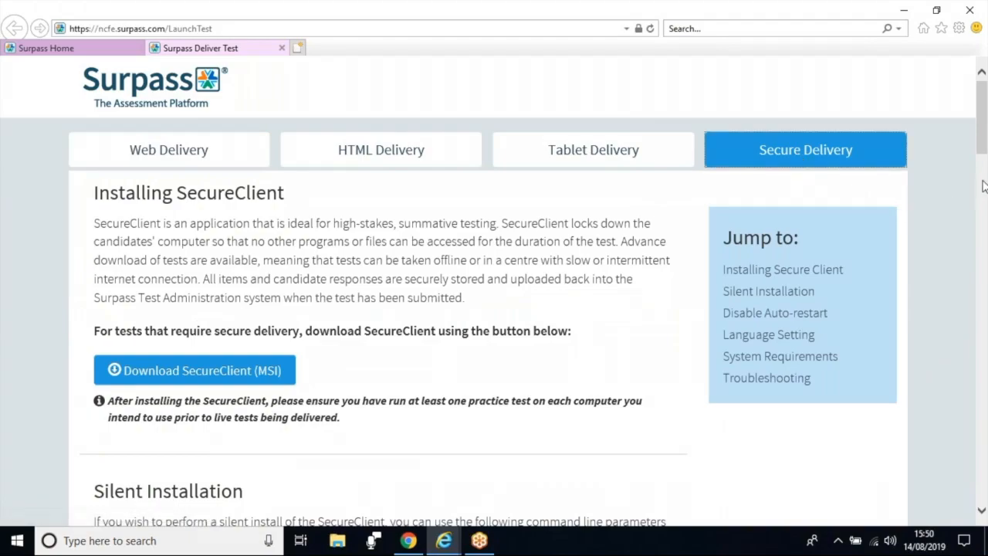
{"action": "scroll", "scroll_direction": "down", "scroll_amount": 3}
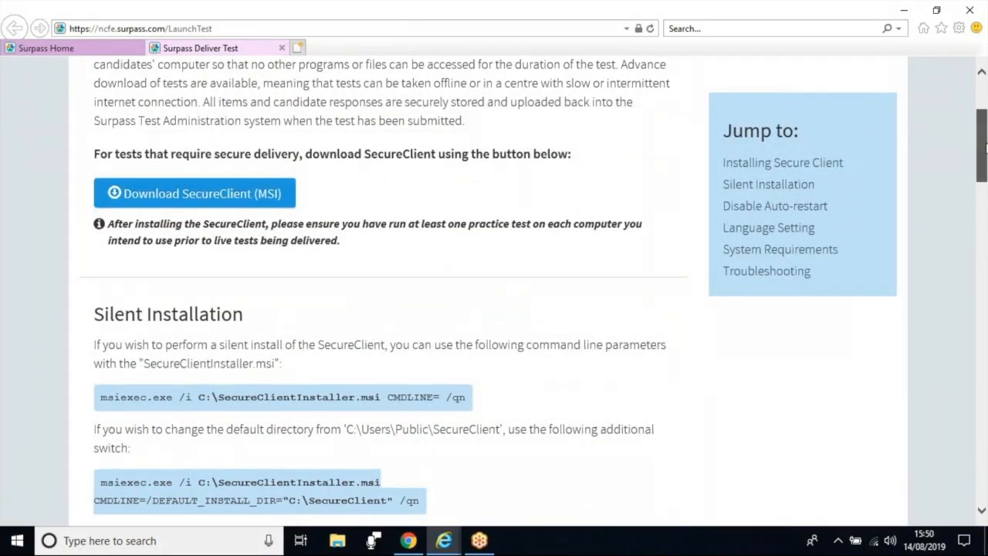
{"action": "scroll", "scroll_direction": "down", "scroll_amount": 3}
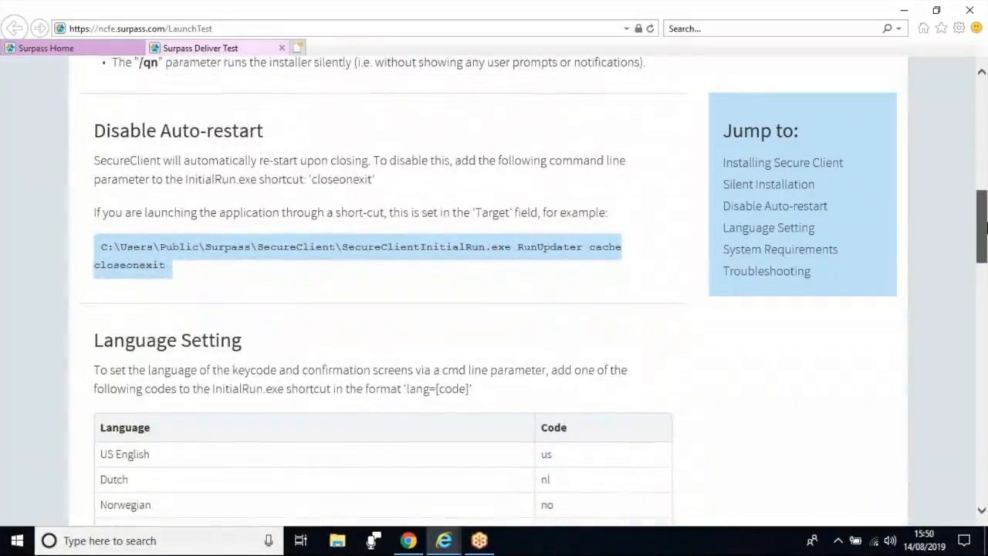
{"action": "scroll", "scroll_direction": "down", "scroll_amount": 3}
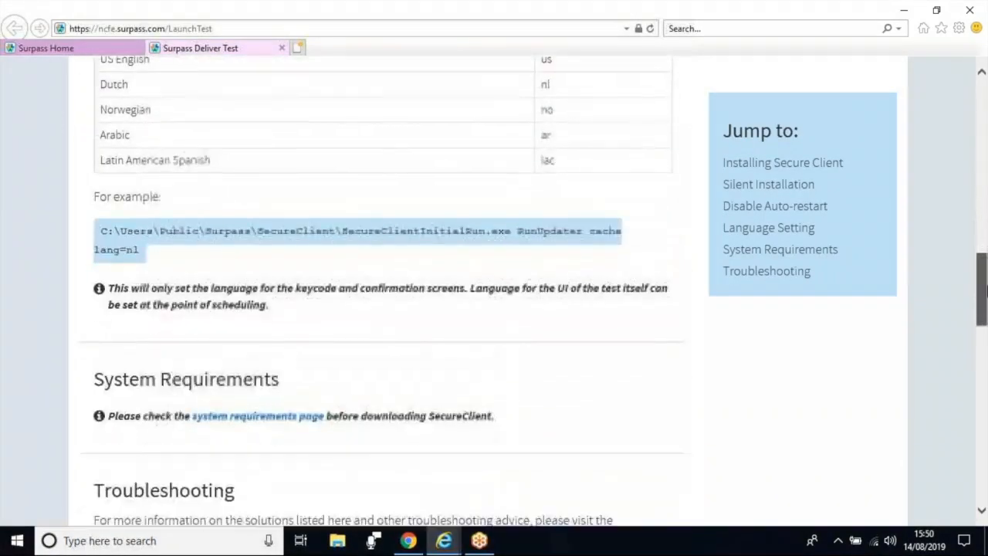
{"action": "scroll", "scroll_direction": "down", "scroll_amount": 3}
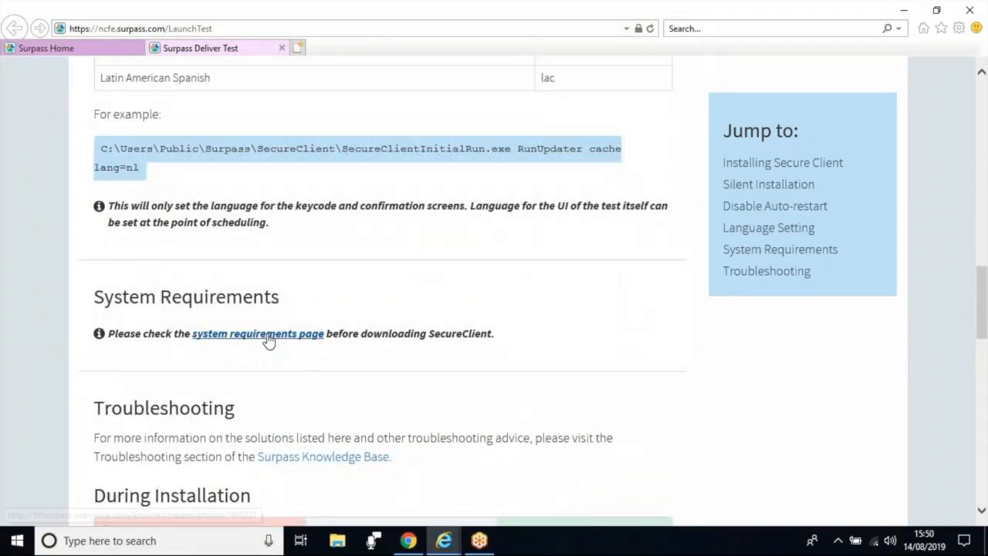
{"action": "mouse_move", "coordinate": [980, 284]}
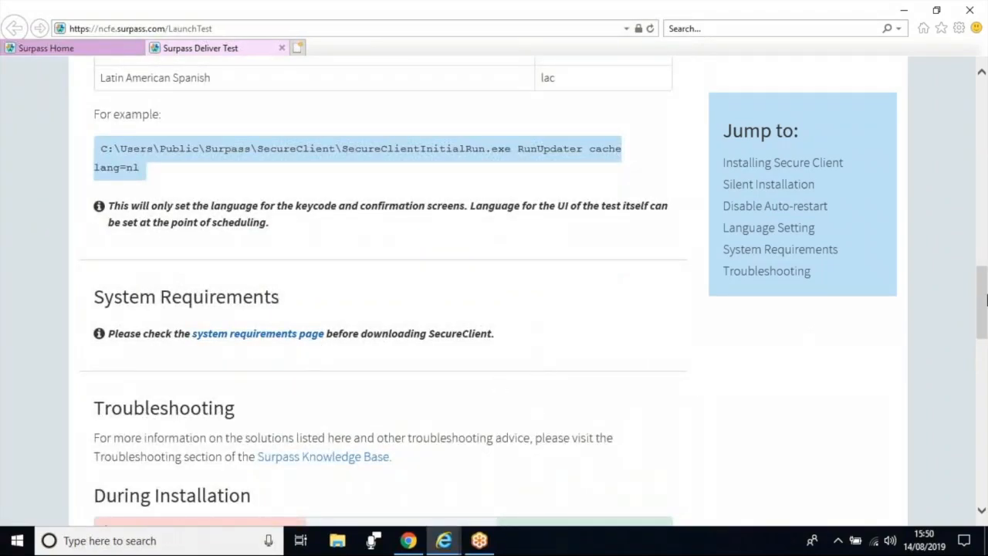
{"action": "scroll", "scroll_direction": "down", "scroll_amount": 3}
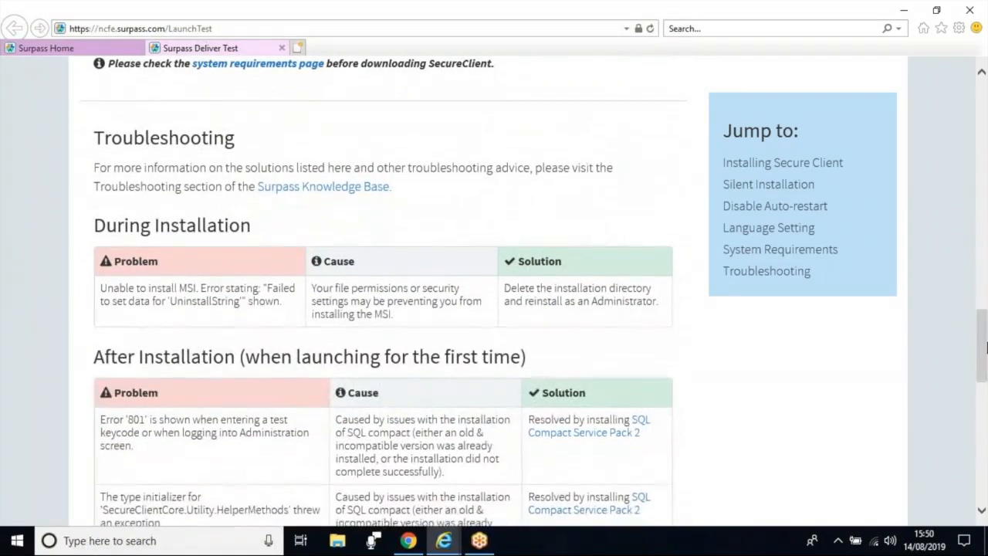
{"action": "scroll", "scroll_direction": "down", "scroll_amount": 3}
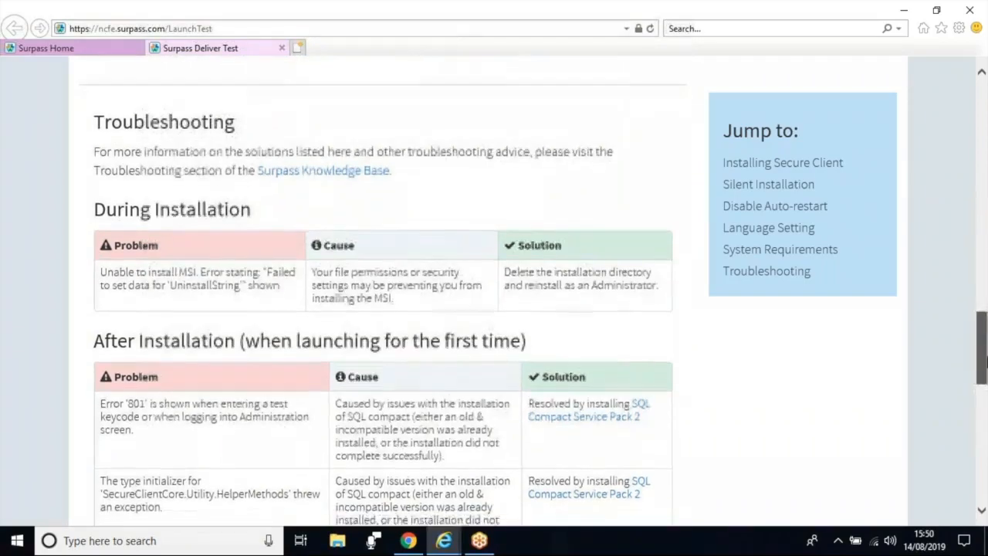
{"action": "left_click", "coordinate": [16, 23]}
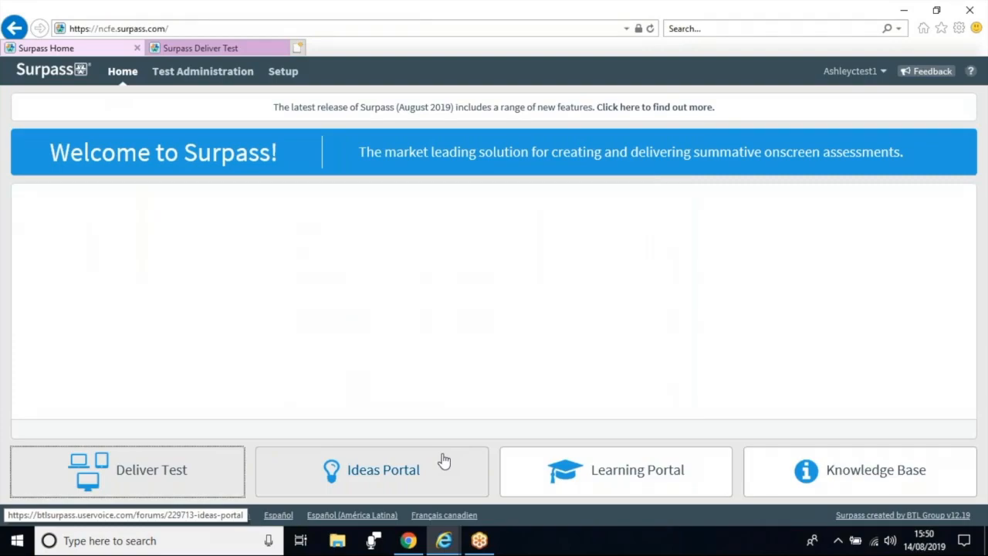
{"action": "mouse_move", "coordinate": [618, 479]}
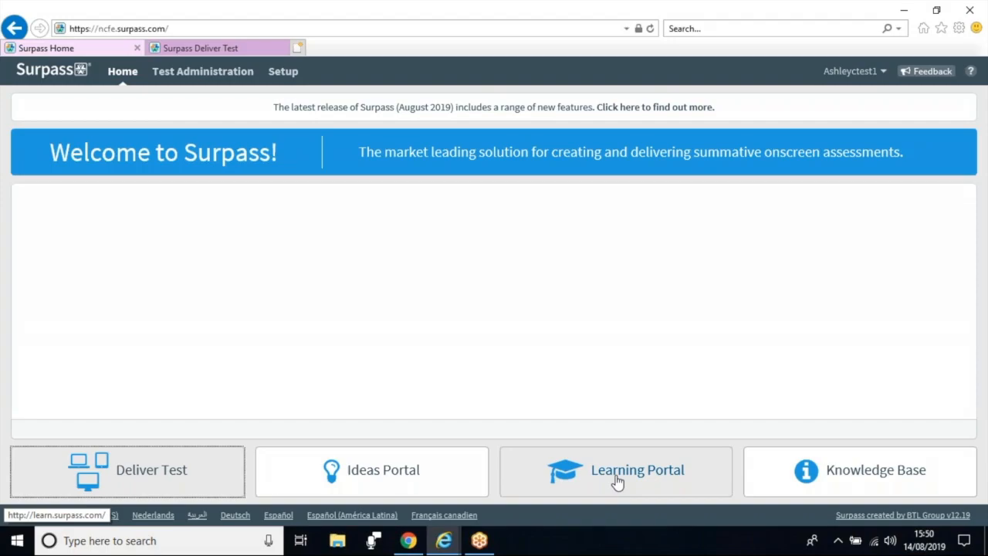
{"action": "mouse_move", "coordinate": [855, 495]}
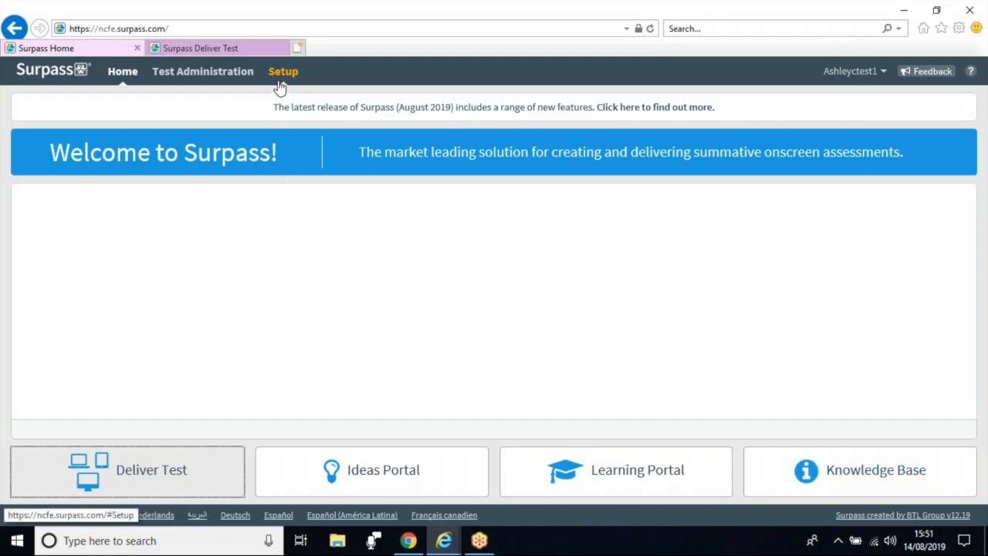
- Go to Setup's Users list, then switch to the Candidates list
{"action": "left_click", "coordinate": [282, 71]}
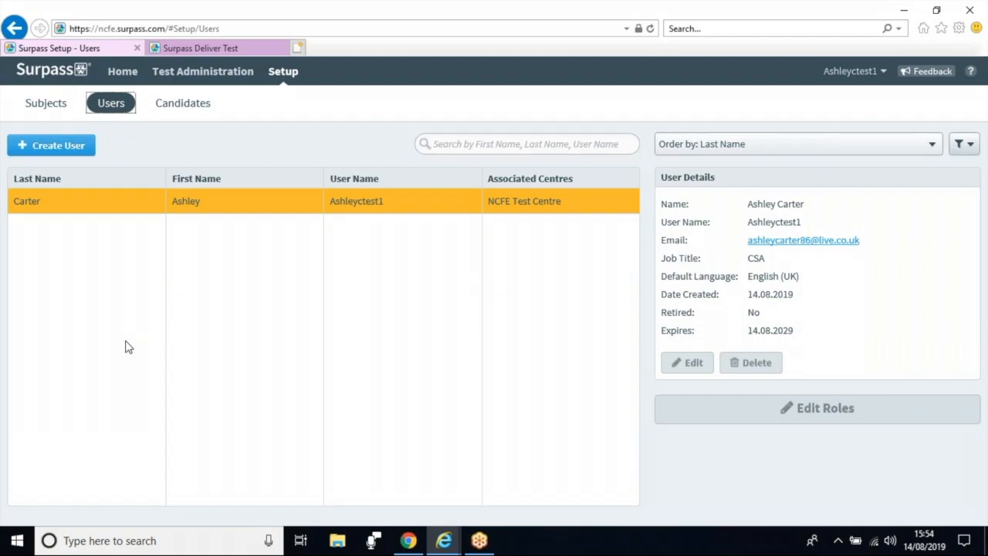
{"action": "mouse_move", "coordinate": [115, 324]}
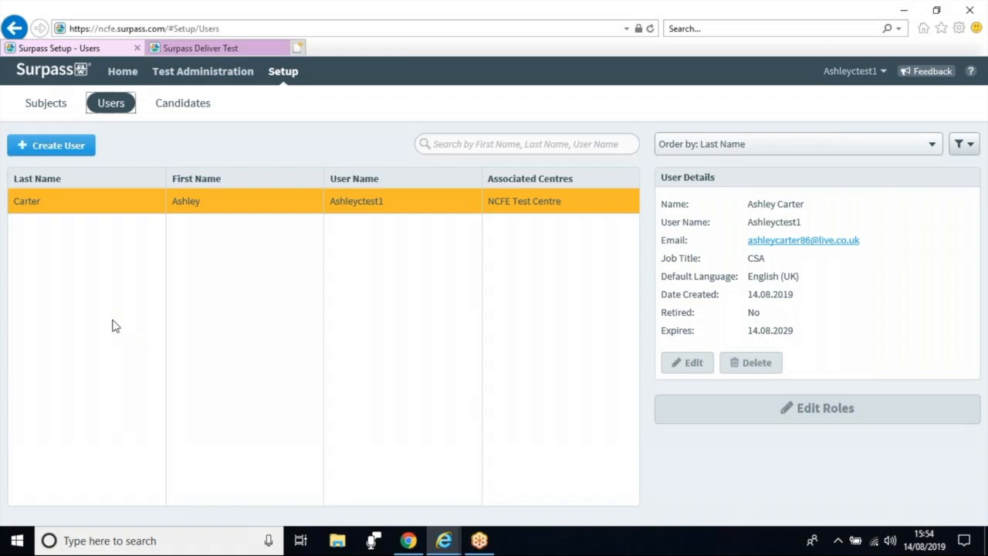
{"action": "mouse_move", "coordinate": [51, 150]}
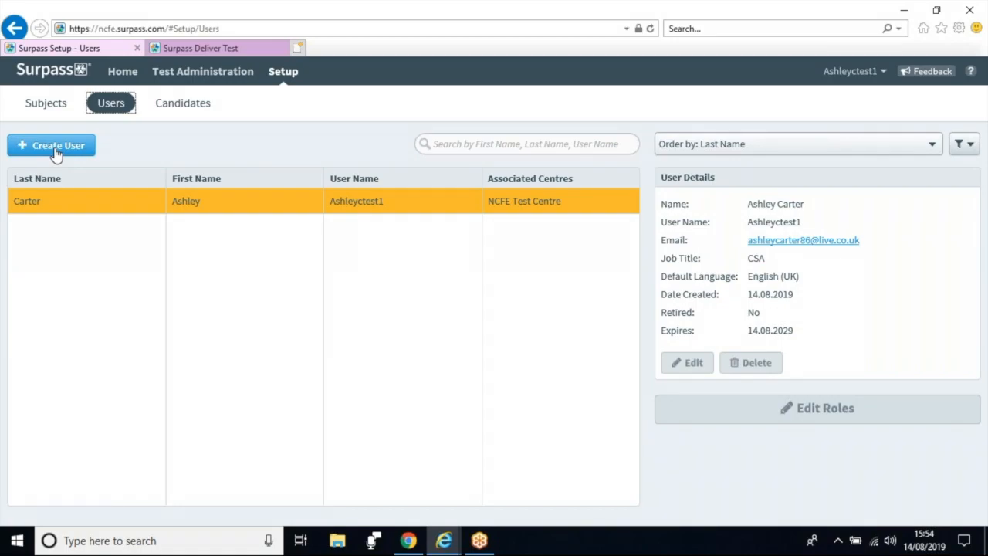
{"action": "left_click", "coordinate": [183, 103]}
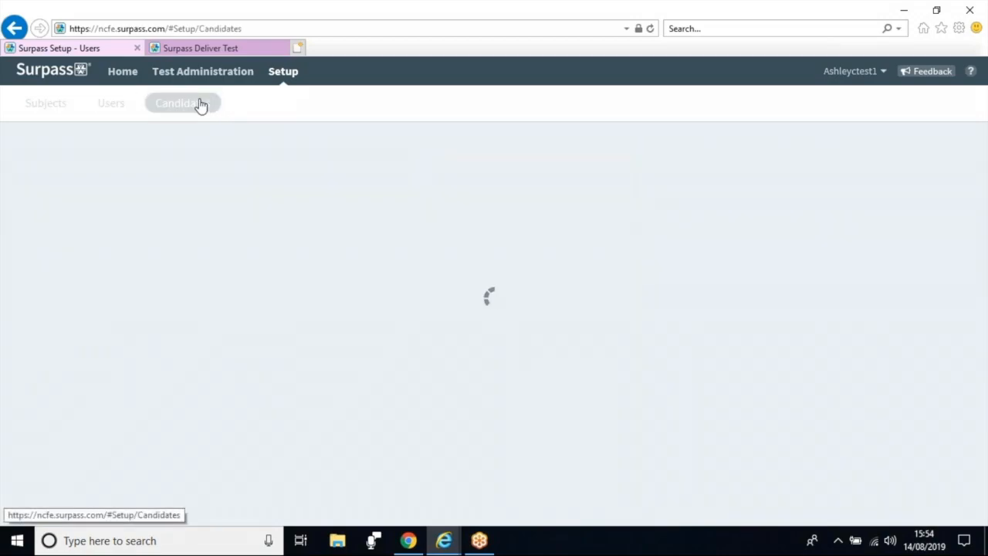
- Search the Candidates list for 'smith', narrowing it to the XSMITH candidates
{"action": "left_click", "coordinate": [183, 103]}
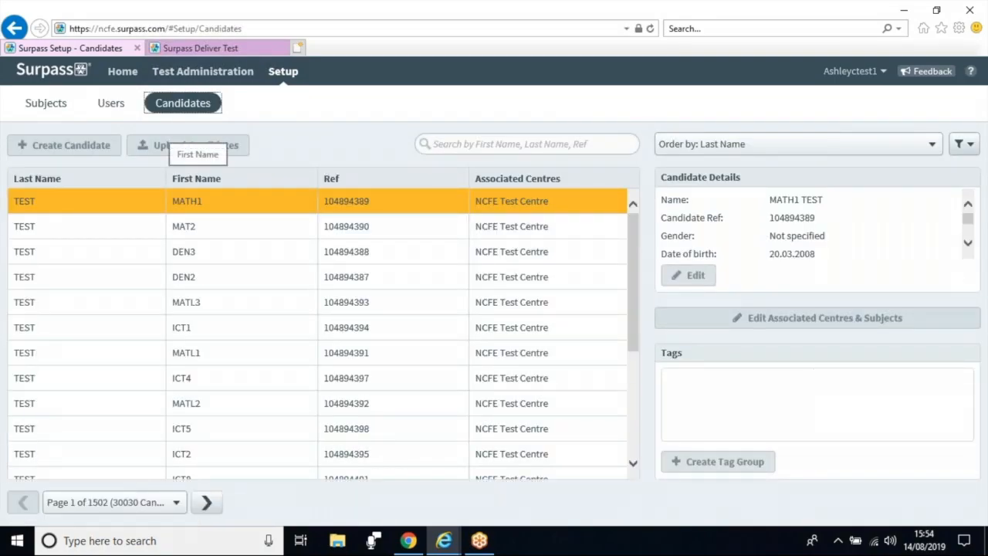
{"action": "left_click", "coordinate": [527, 143]}
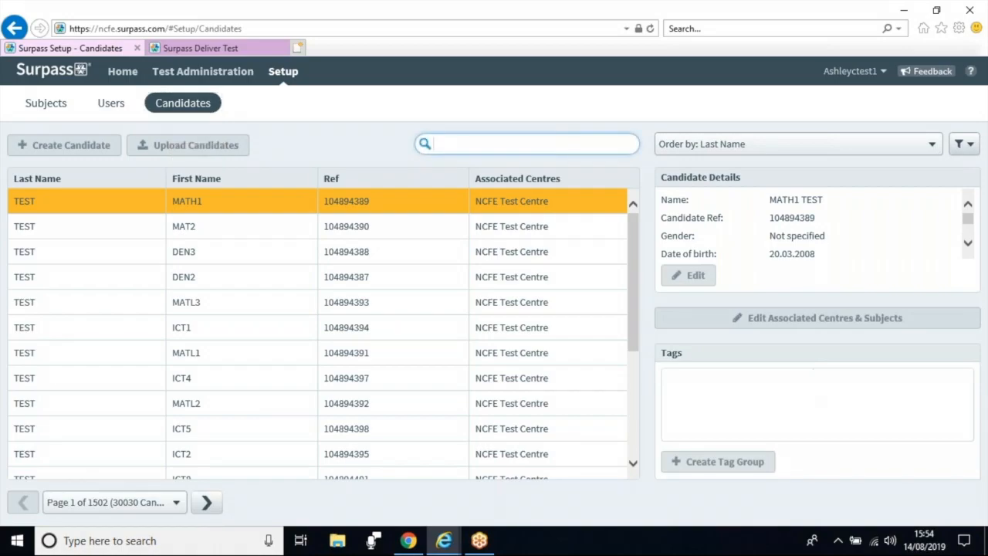
{"action": "type", "text": "s"}
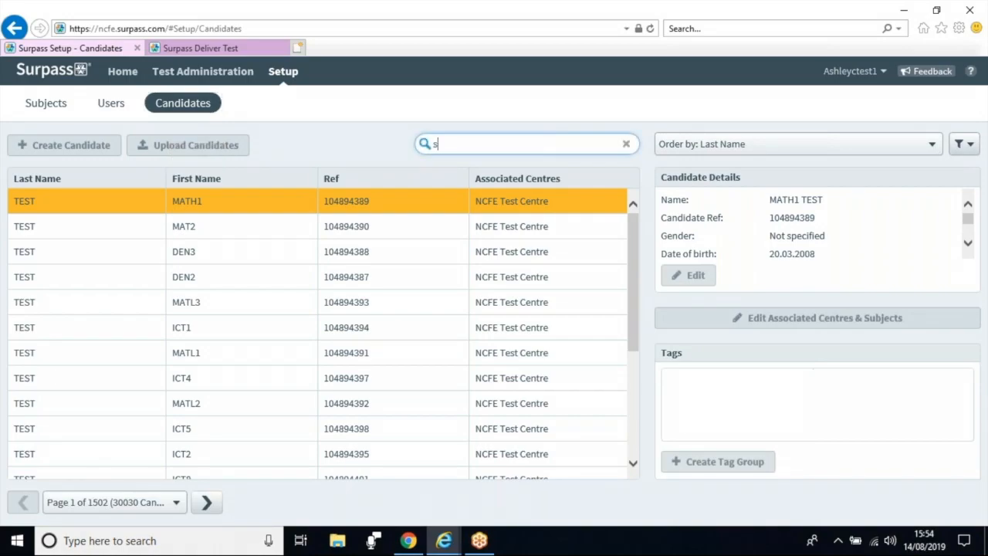
{"action": "type", "text": "mith"}
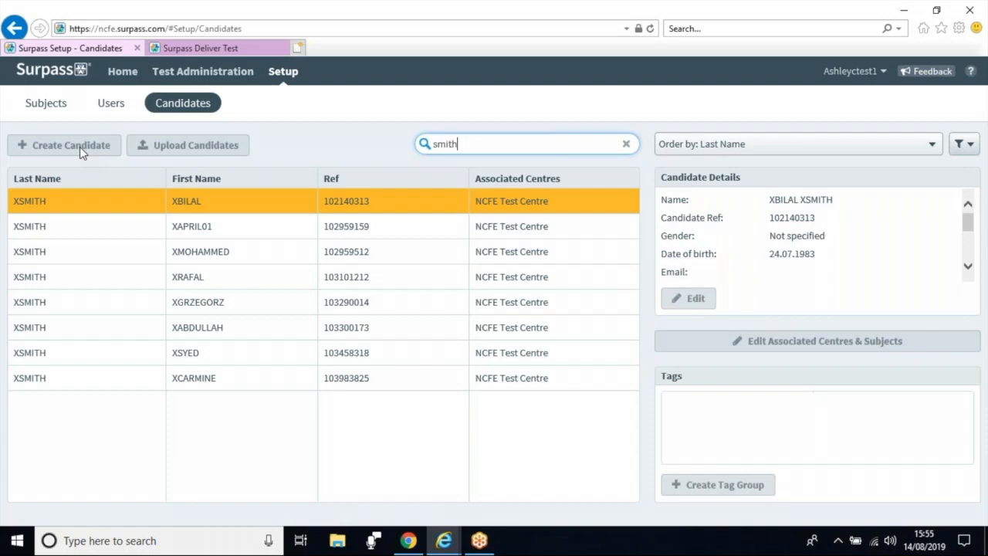
- Show the Test Administration schedule list and start the Schedule Test wizard
{"action": "left_click", "coordinate": [202, 71]}
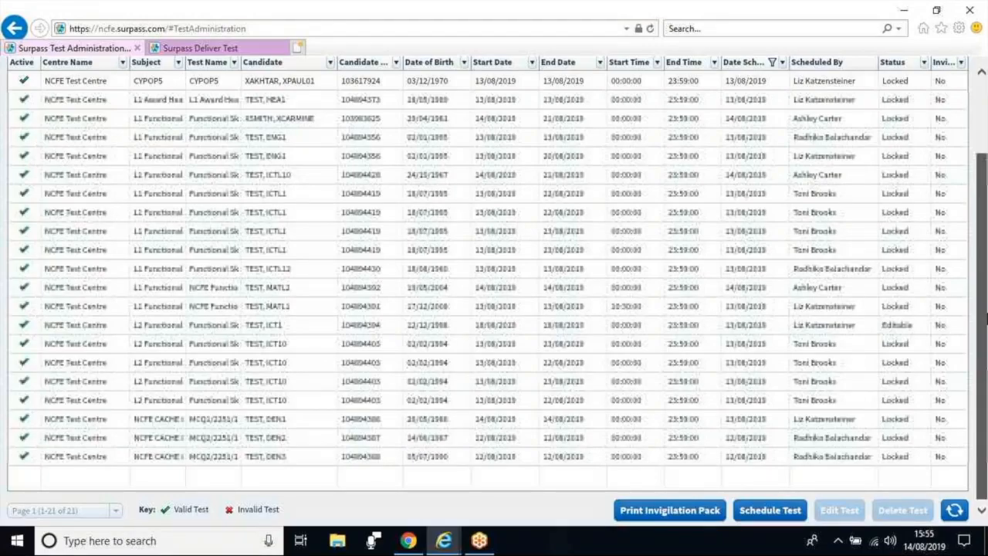
{"action": "left_click", "coordinate": [768, 509]}
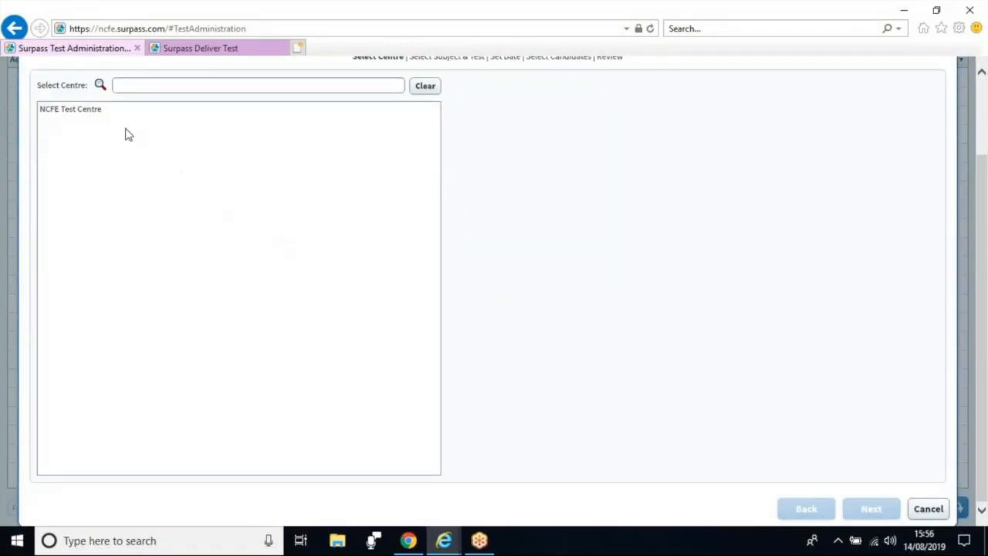
- Choose NCFE Test Centre as the centre and continue to subject selection
{"action": "left_click", "coordinate": [70, 109]}
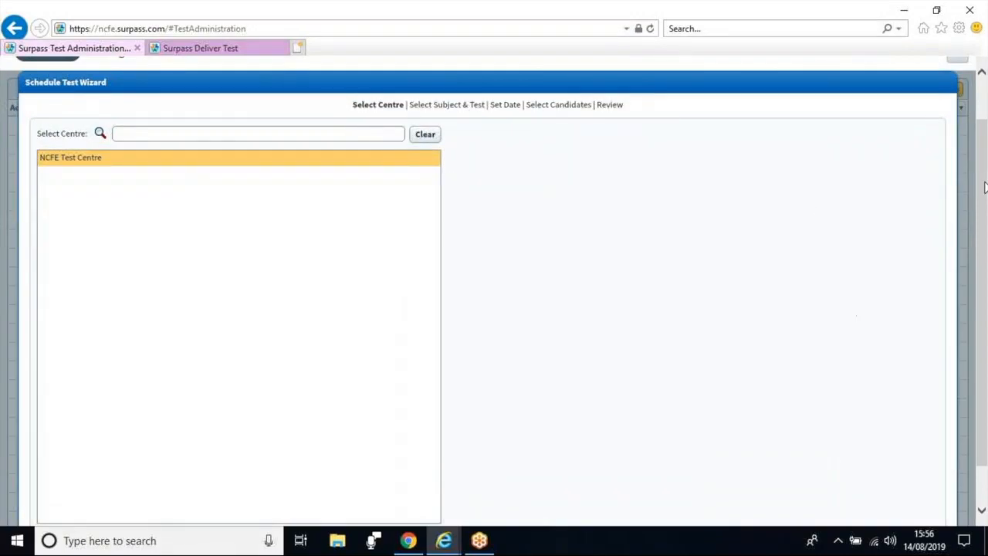
{"action": "scroll", "scroll_direction": "down", "scroll_amount": 3}
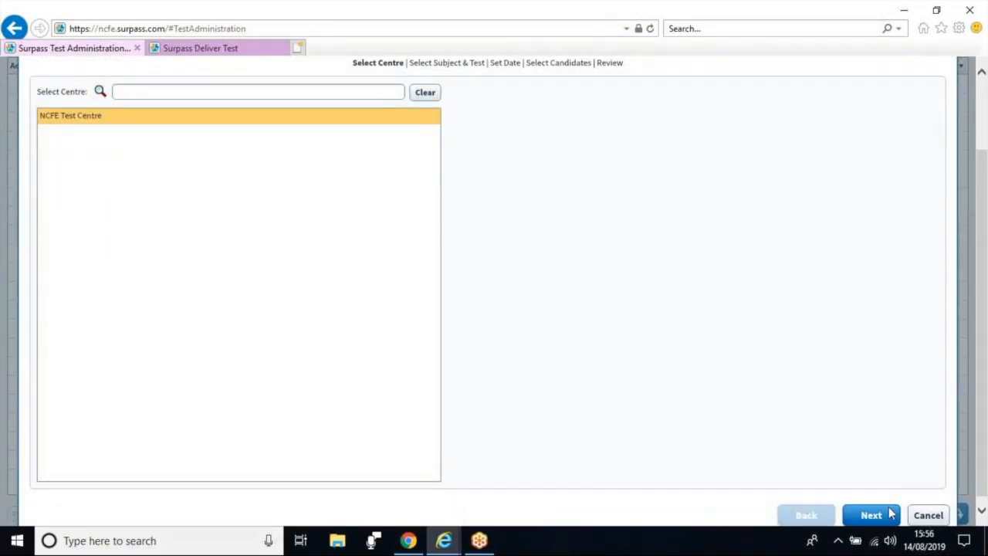
{"action": "left_click", "coordinate": [871, 514]}
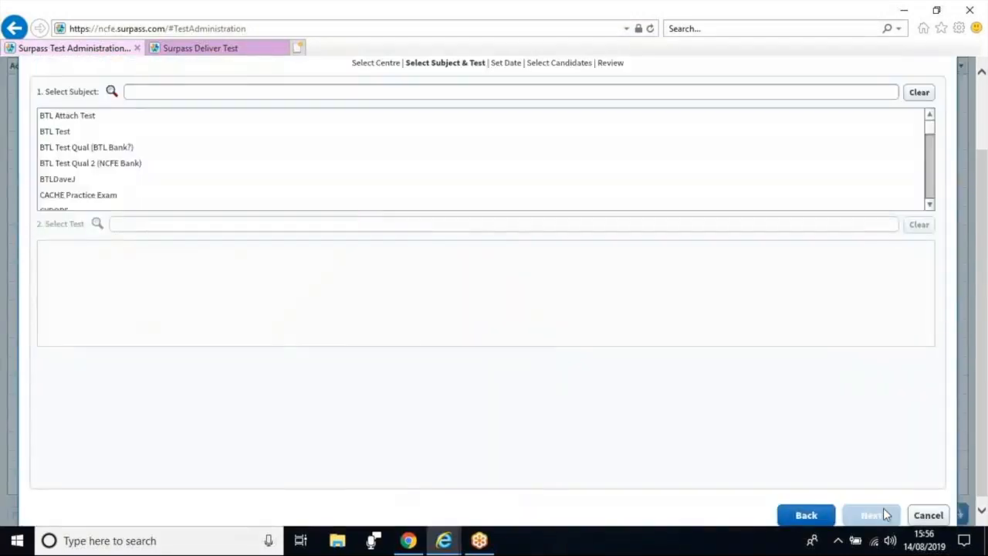
{"action": "mouse_move", "coordinate": [763, 428]}
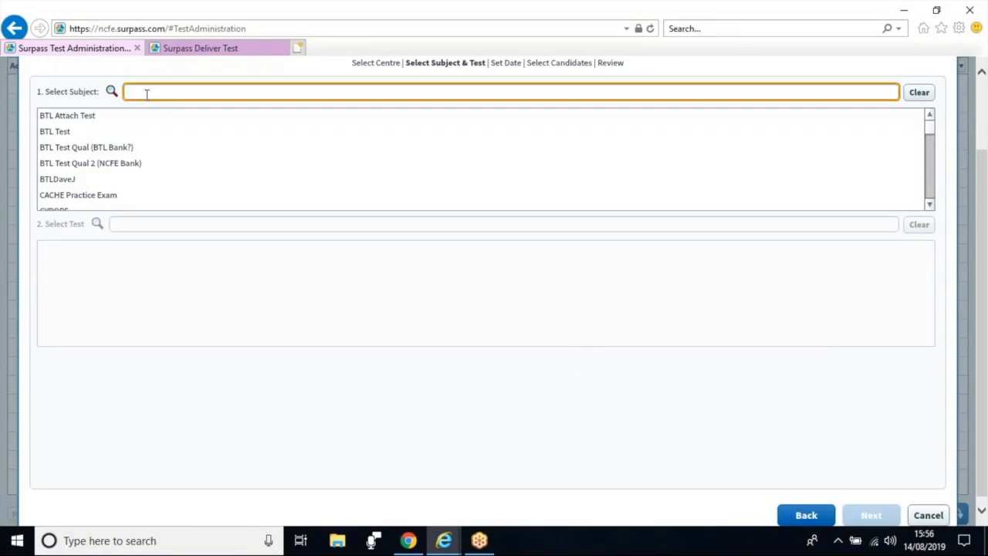
- Search 'func', choose L1 Functional Skills Maths(59) and its test, and continue to the date step
{"action": "type", "text": "func"}
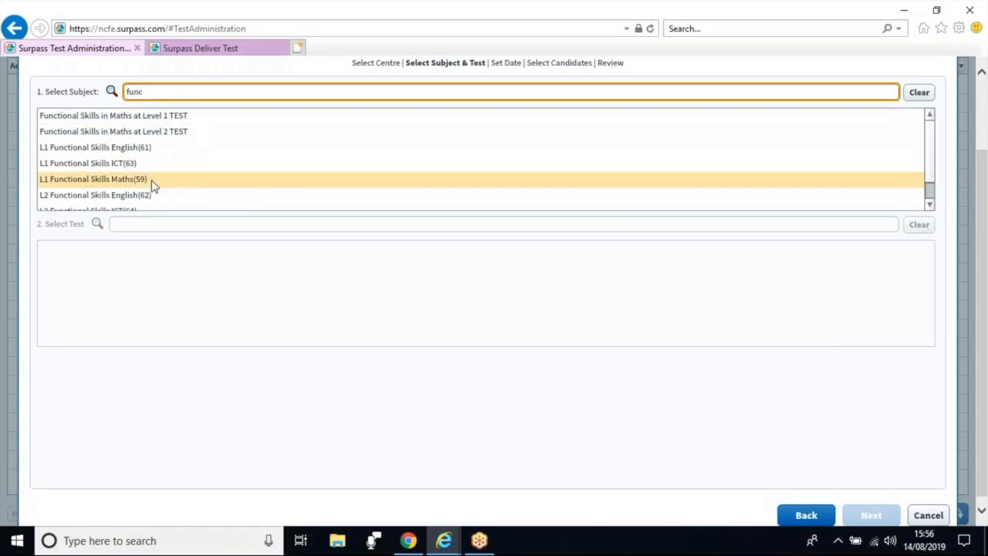
{"action": "left_click", "coordinate": [89, 178]}
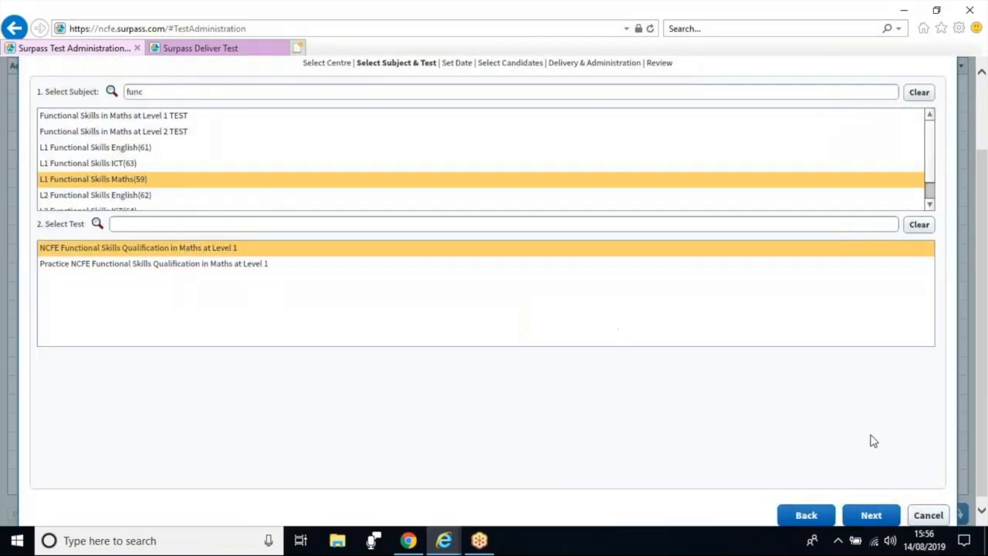
{"action": "mouse_move", "coordinate": [876, 514]}
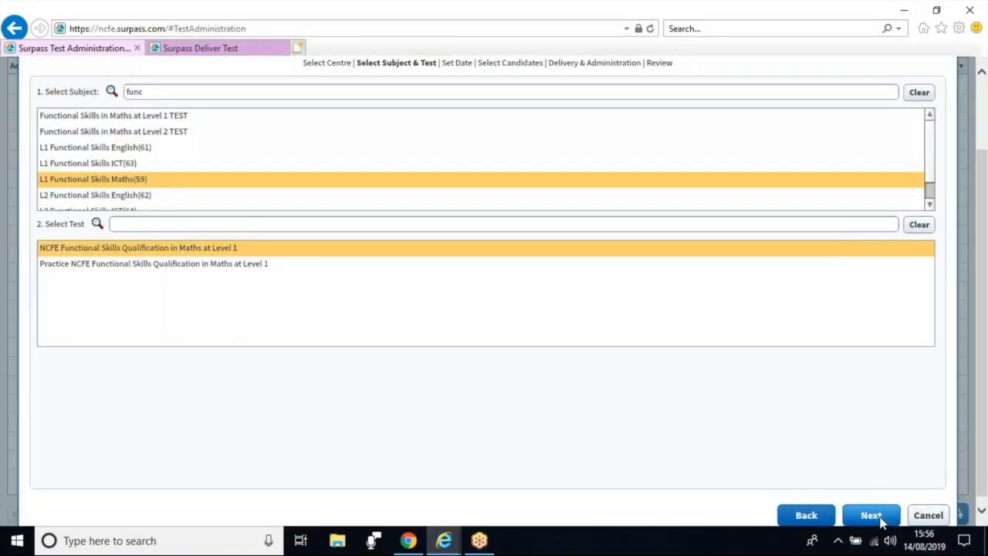
{"action": "left_click", "coordinate": [871, 514]}
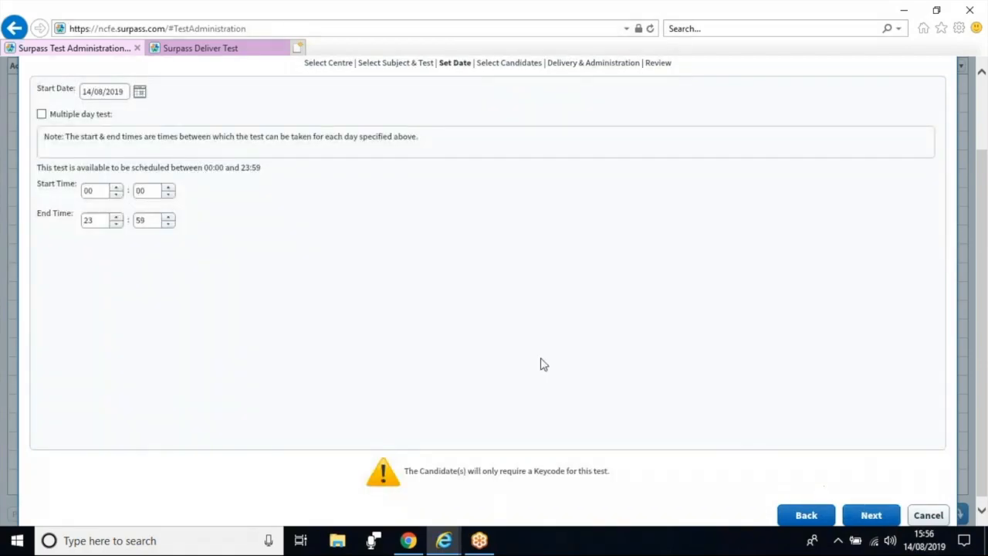
- Make it a multiple-day test ending 21/08/2019 and continue to candidate selection
{"action": "left_click", "coordinate": [43, 114]}
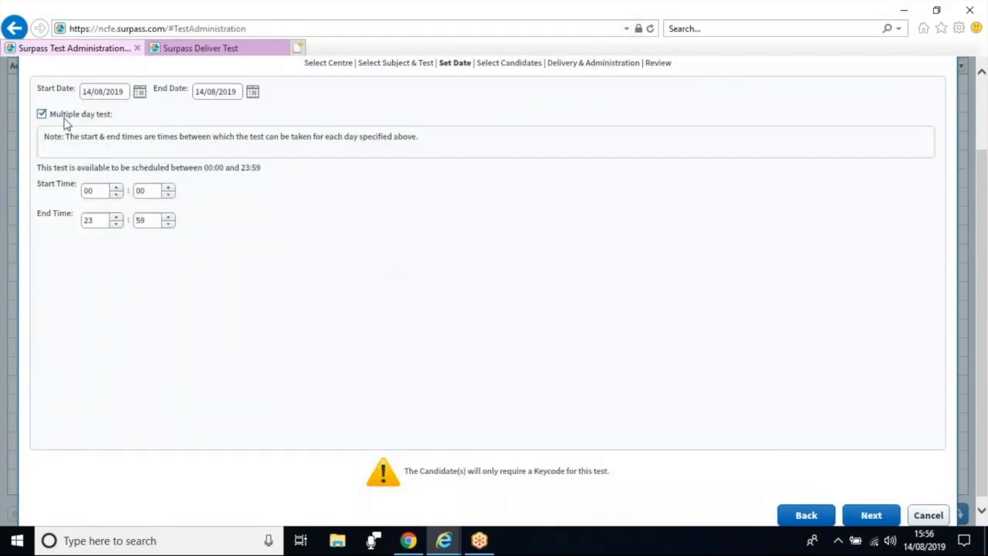
{"action": "left_click", "coordinate": [252, 91]}
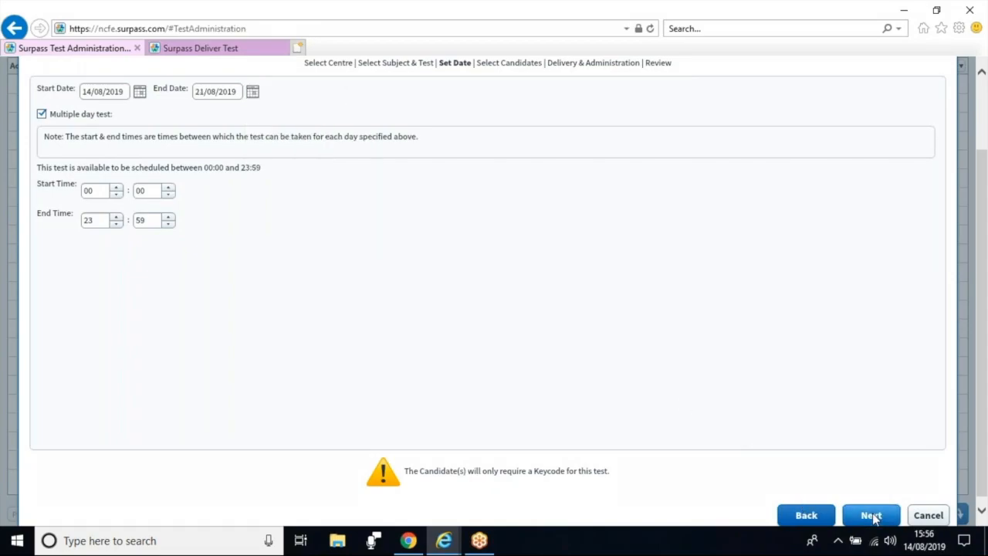
{"action": "left_click", "coordinate": [871, 514]}
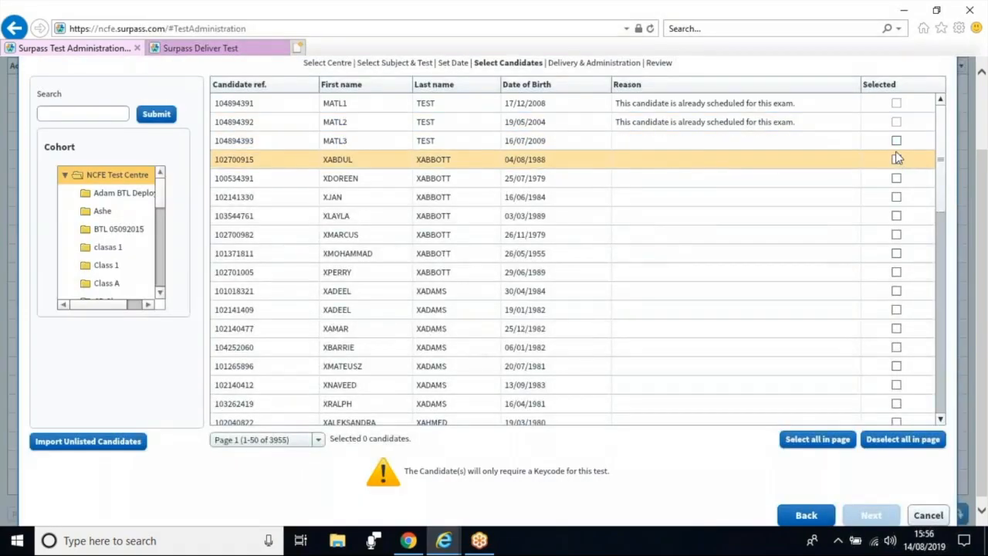
- Select candidate MATL3 TEST, keep the delivery options, and reach the review summary
{"action": "left_click", "coordinate": [896, 140]}
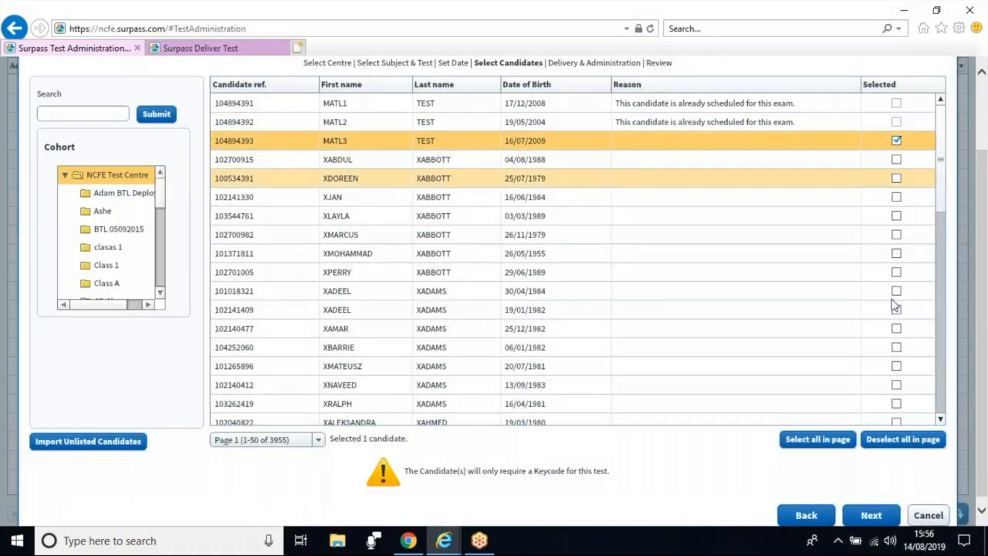
{"action": "left_click", "coordinate": [871, 514]}
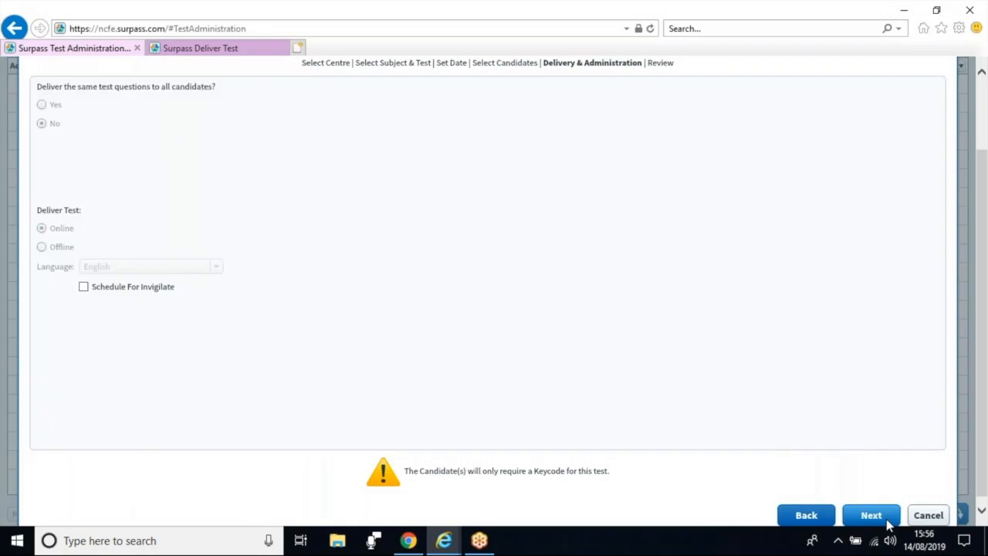
{"action": "mouse_move", "coordinate": [83, 274]}
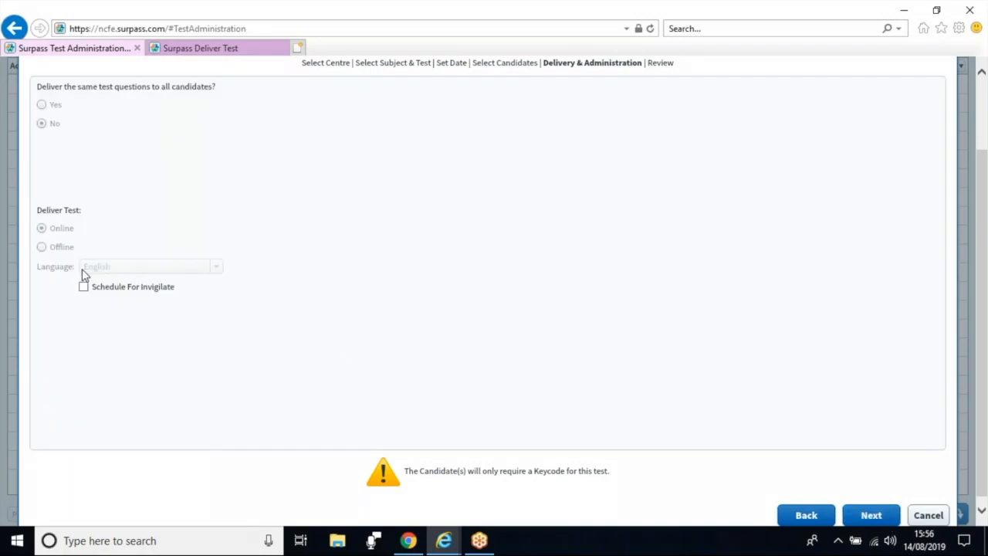
{"action": "mouse_move", "coordinate": [128, 265]}
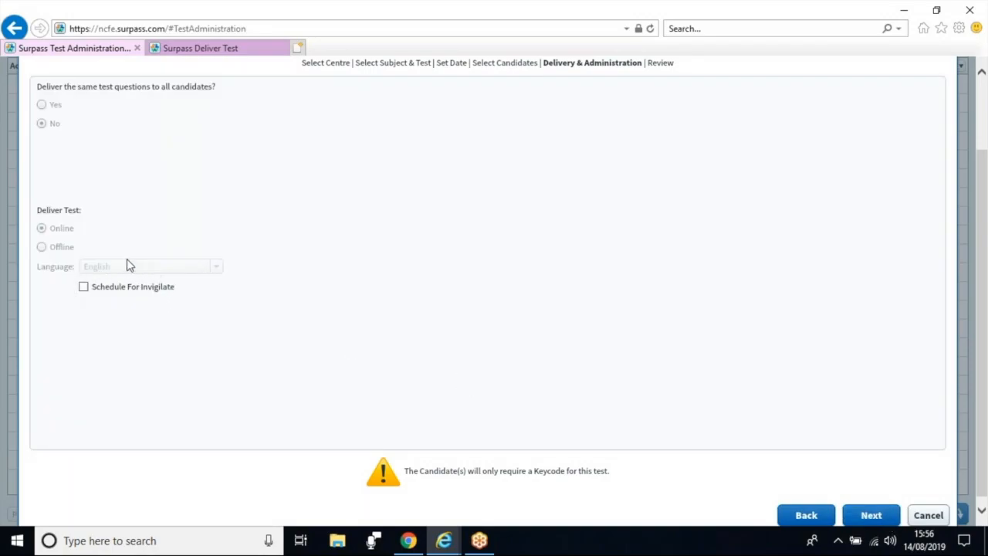
{"action": "mouse_move", "coordinate": [114, 311]}
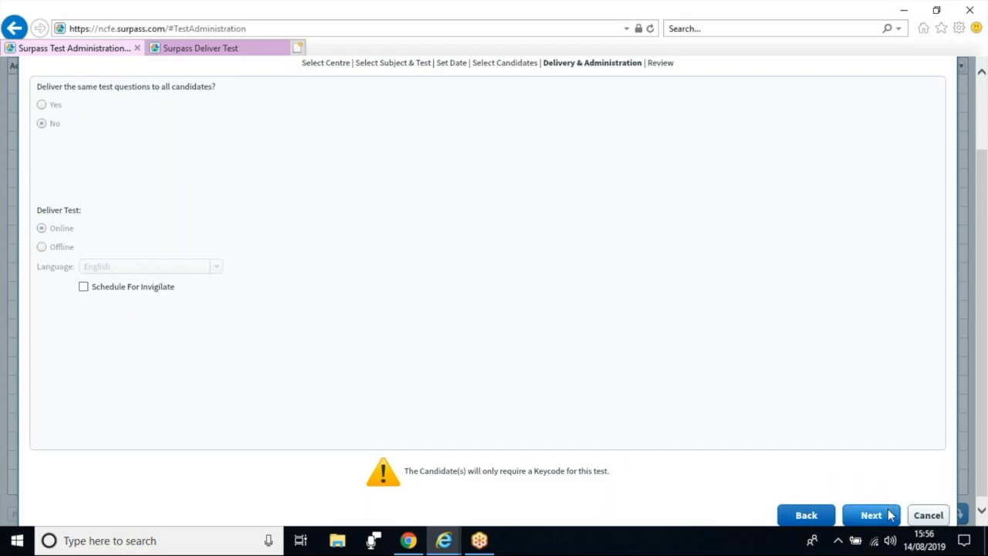
{"action": "left_click", "coordinate": [872, 514]}
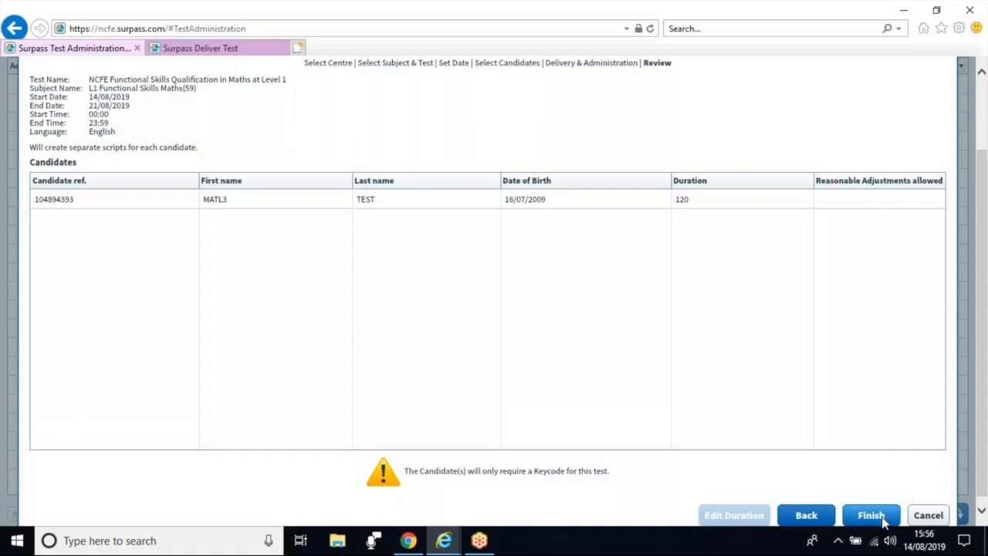
- Finish the MATL3 booking, then view and close the MATL2 booking details
{"action": "left_click", "coordinate": [871, 515]}
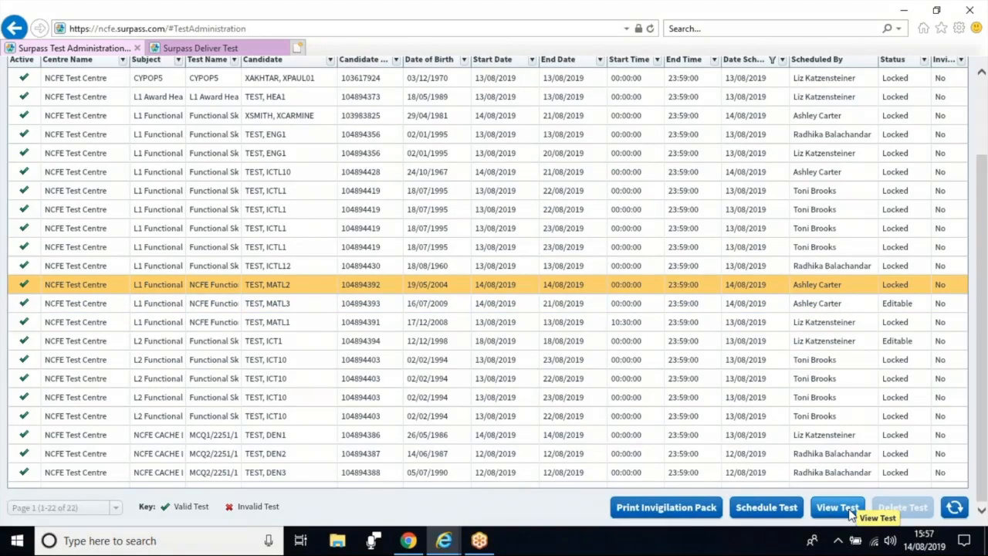
{"action": "left_click", "coordinate": [837, 506]}
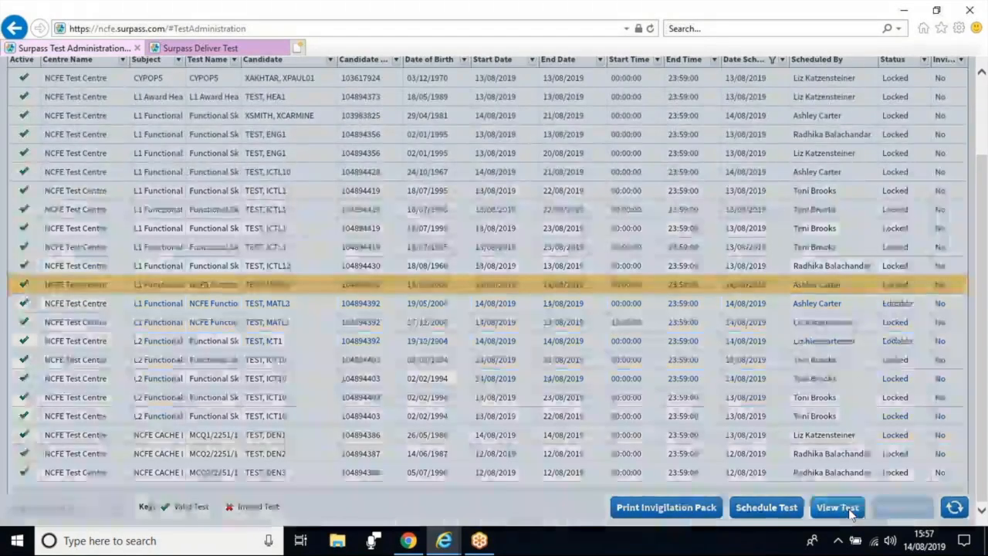
{"action": "left_click", "coordinate": [843, 507]}
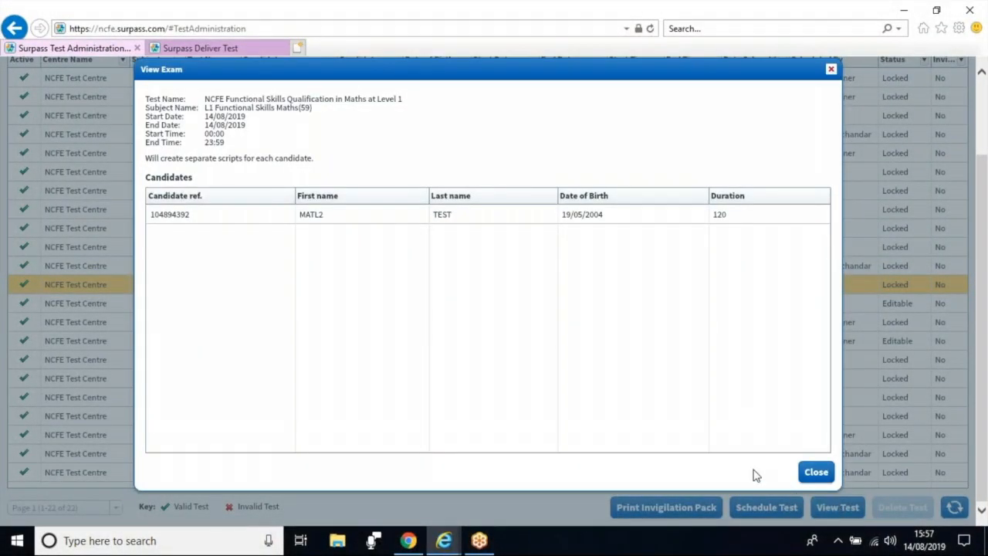
{"action": "left_click", "coordinate": [814, 471]}
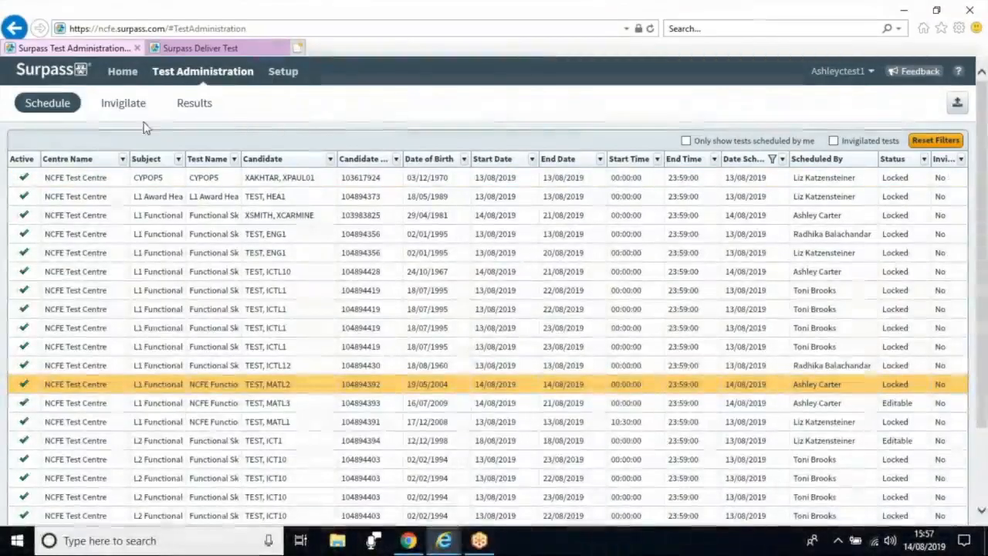
- Show the Invigilate list, filter to invigilated tests, reset filters to all 29, then head to Results
{"action": "left_click", "coordinate": [123, 103]}
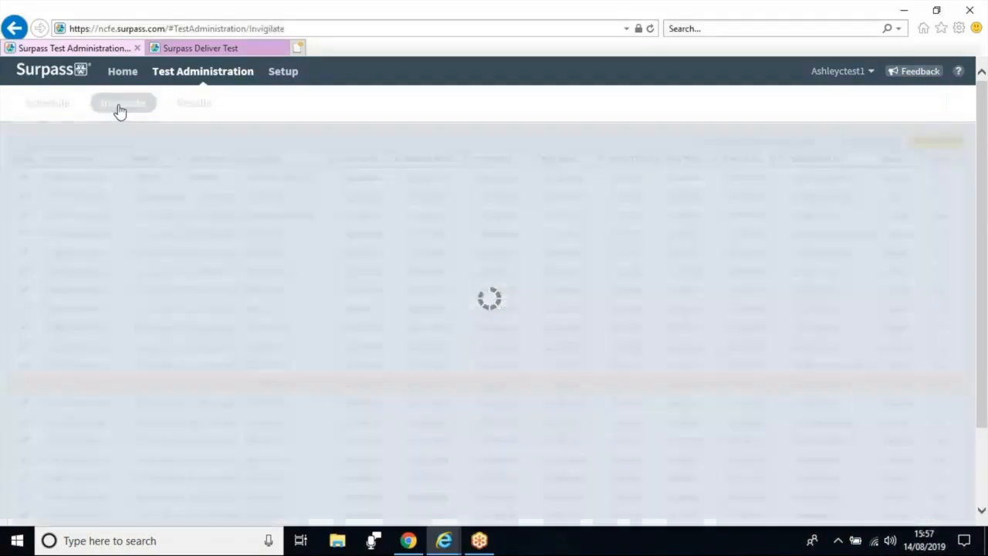
{"action": "left_click", "coordinate": [123, 103]}
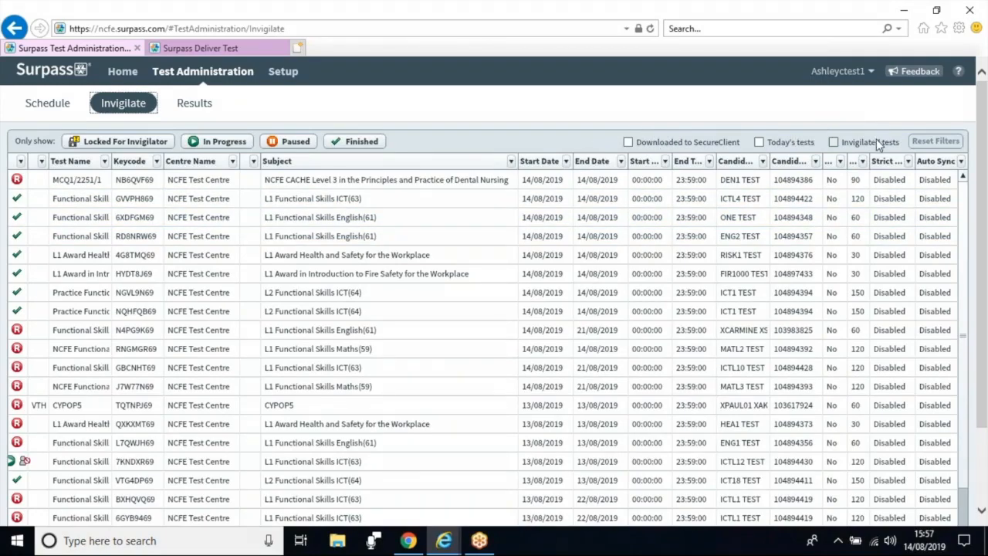
{"action": "mouse_move", "coordinate": [879, 145]}
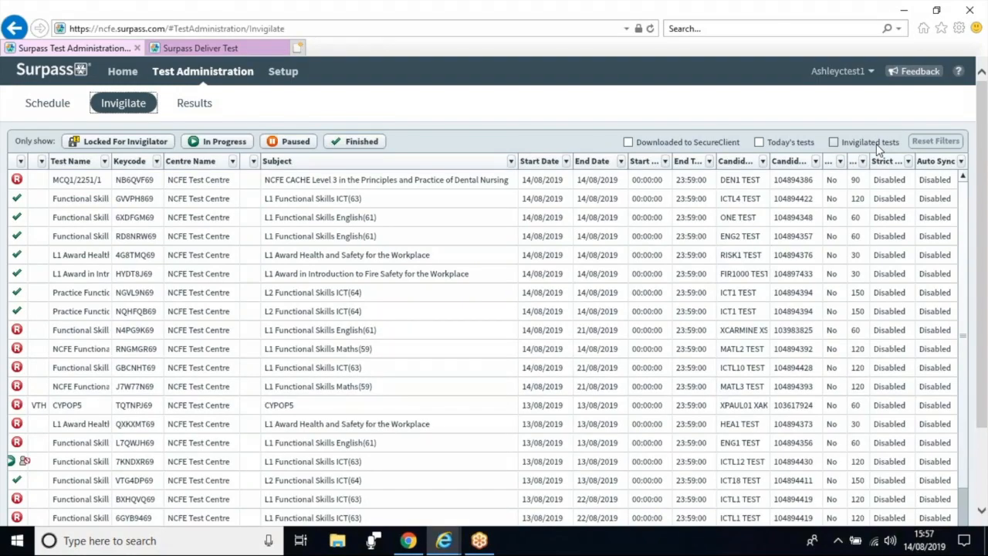
{"action": "left_click", "coordinate": [832, 142]}
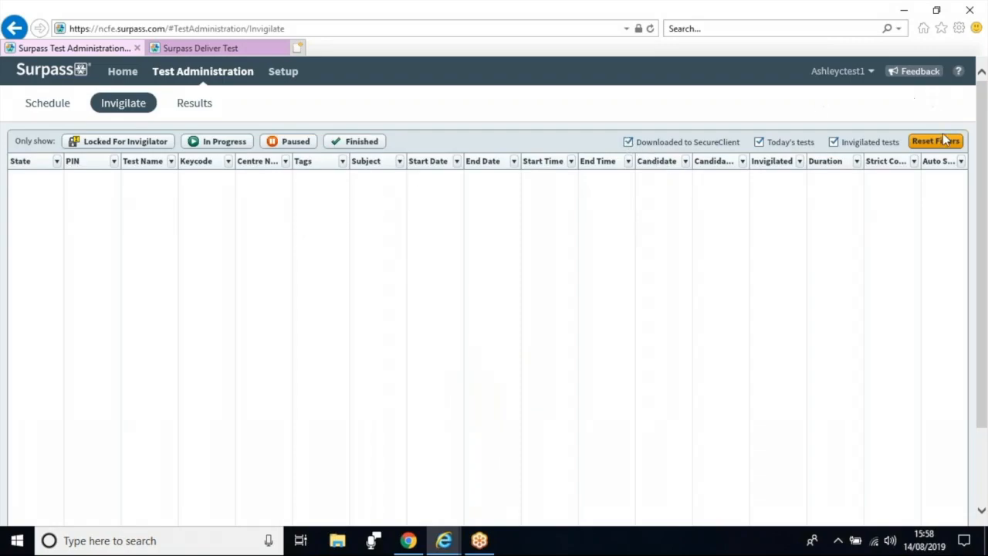
{"action": "left_click", "coordinate": [936, 140]}
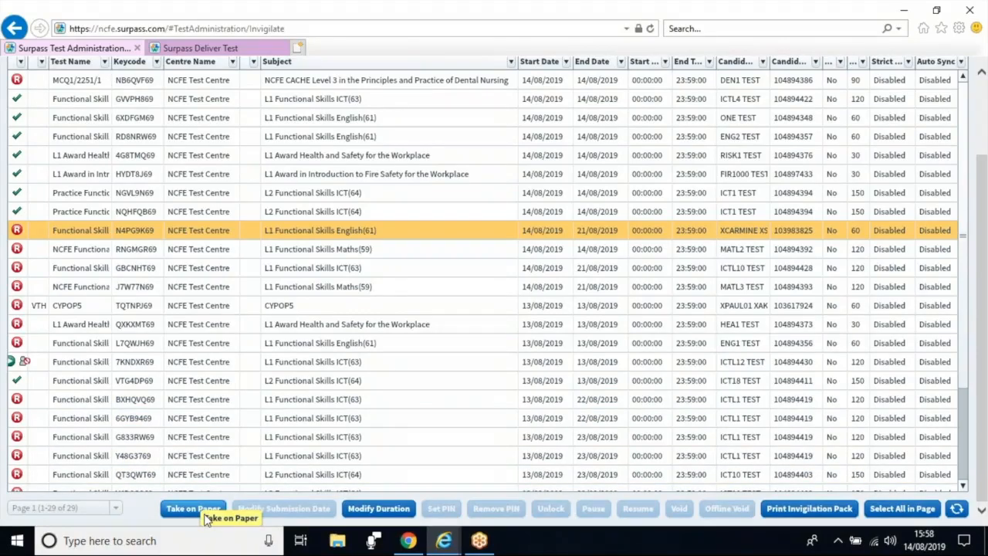
{"action": "mouse_move", "coordinate": [147, 514]}
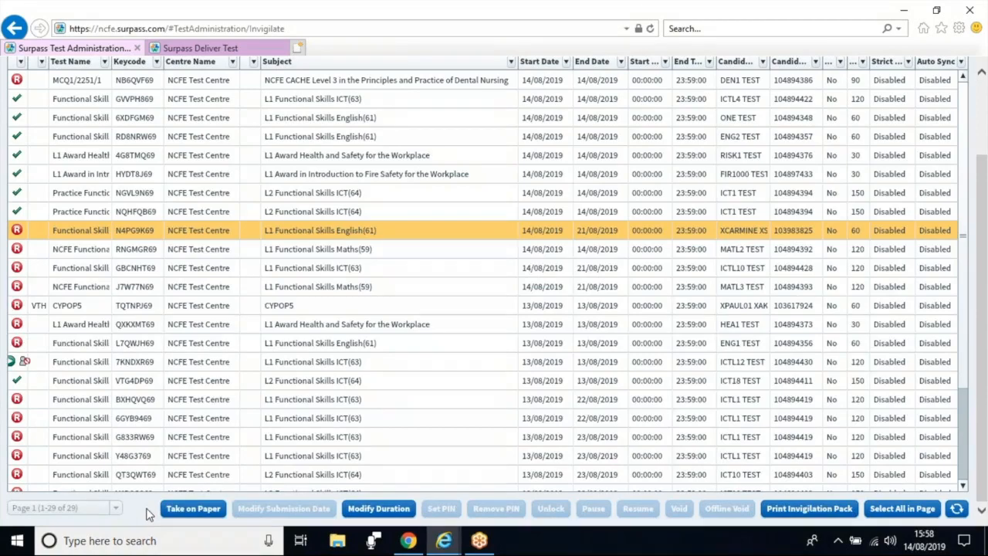
{"action": "left_click", "coordinate": [194, 102]}
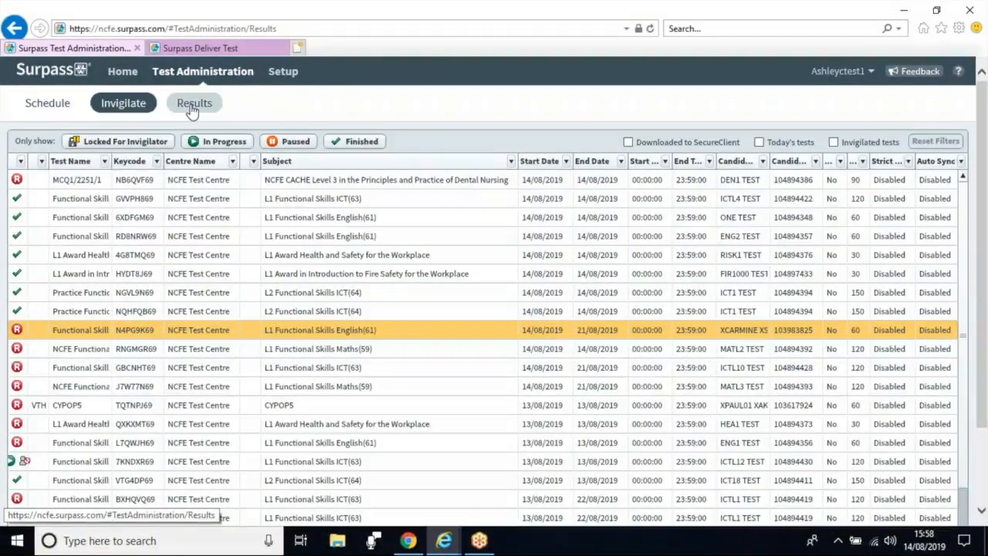
- Show the Results grid of 16 completed tests with marks, percentages and pass or fail outcomes
{"action": "left_click", "coordinate": [194, 102]}
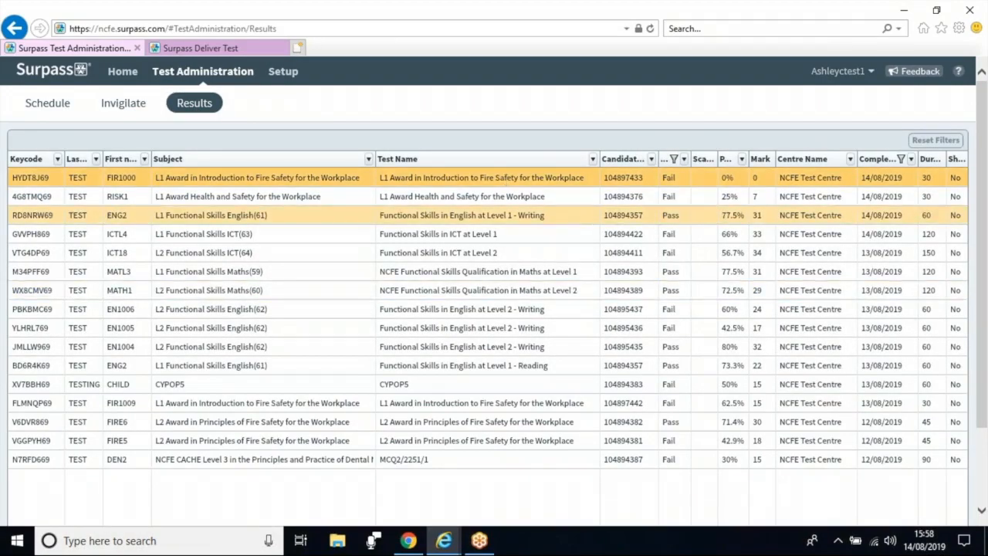
{"action": "scroll", "scroll_direction": "down", "scroll_amount": 3}
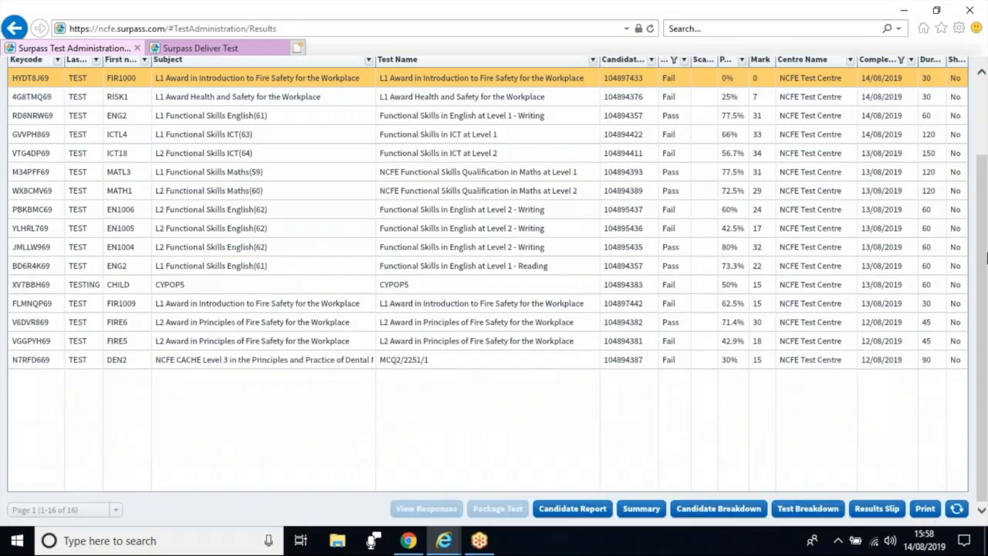
{"action": "mouse_move", "coordinate": [718, 508]}
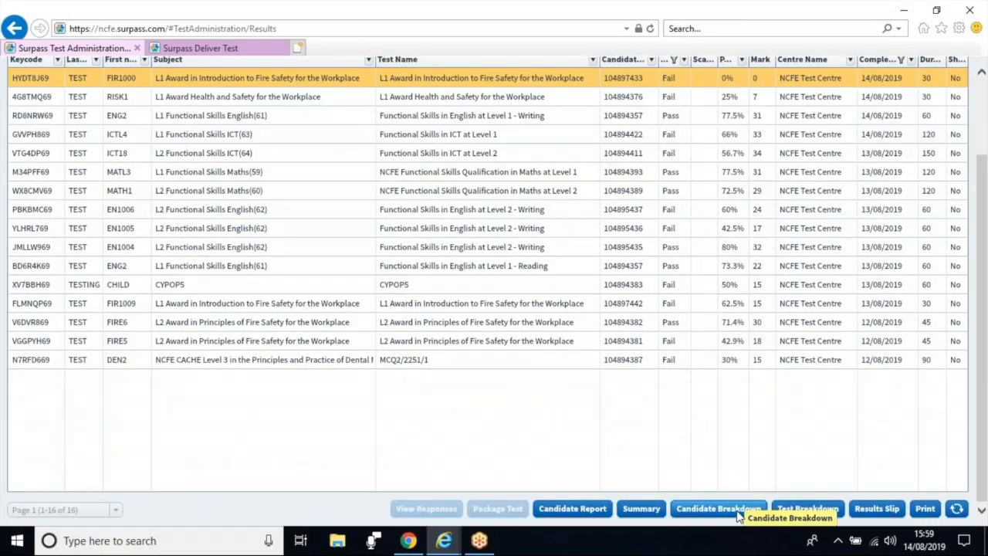
{"action": "mouse_move", "coordinate": [876, 509]}
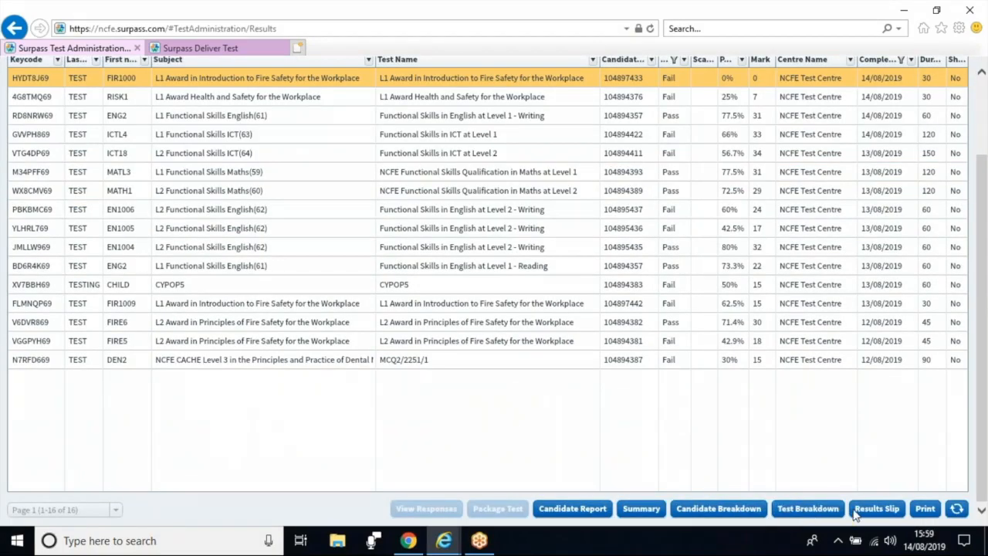
{"action": "mouse_move", "coordinate": [856, 468]}
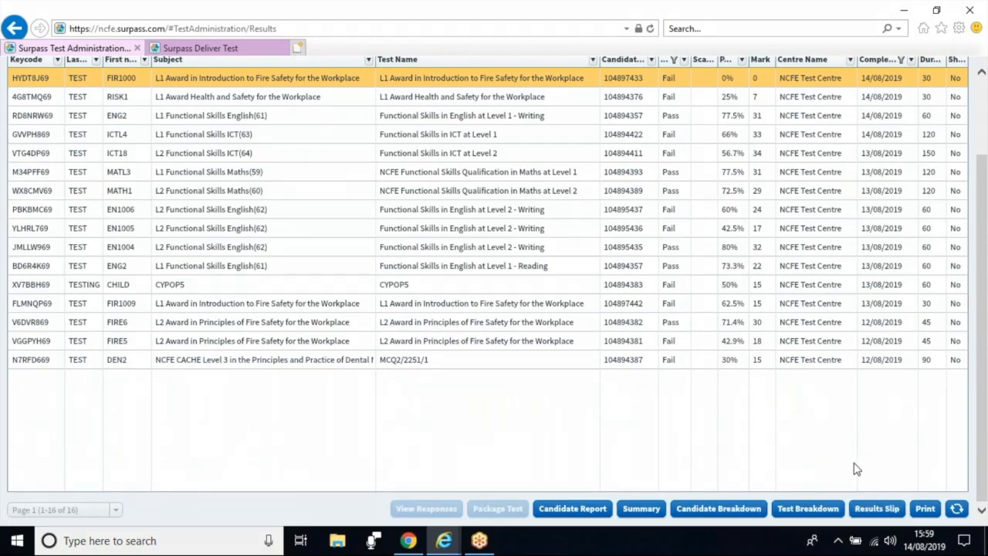